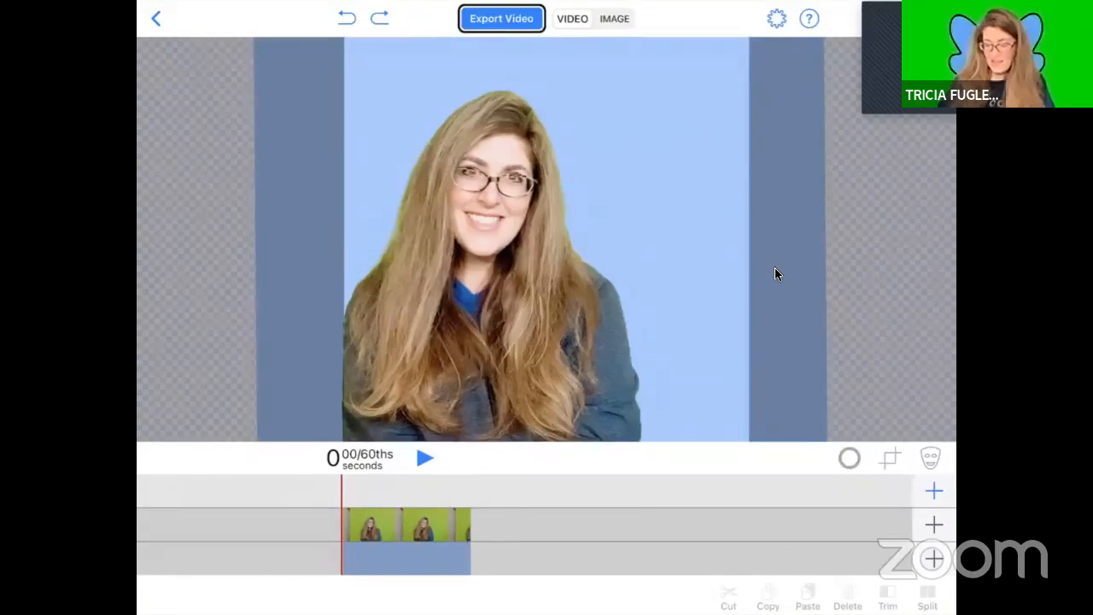
# Step: Open the keyed green-screen clip in the crop view showing its uncropped frame
pyautogui.click(933, 490)
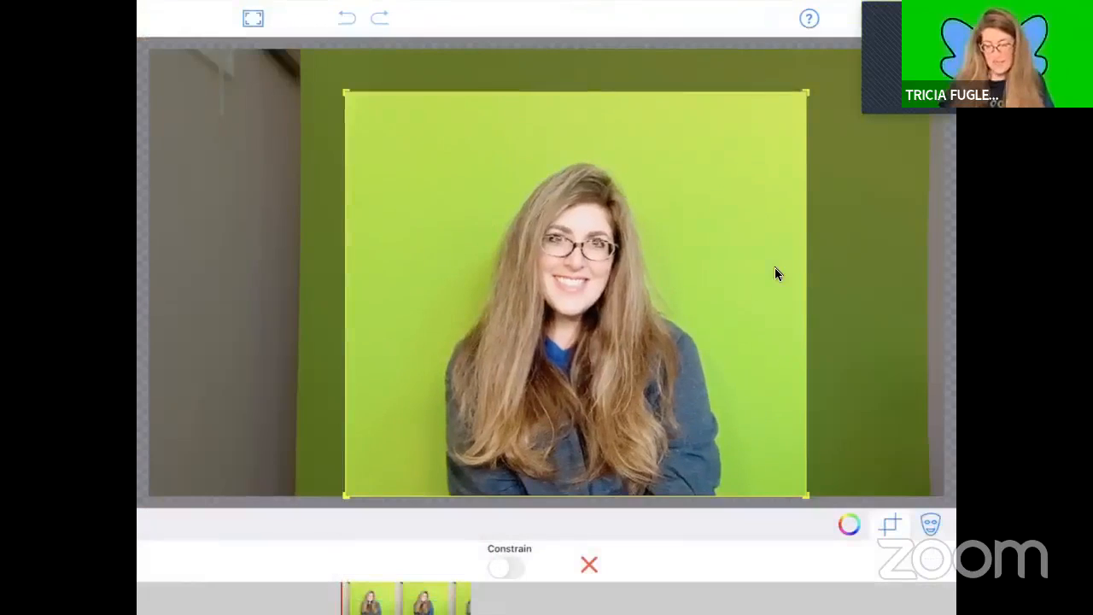
# Step: Exit the crop view and return to the editor with the keyed clip over blue
pyautogui.click(588, 564)
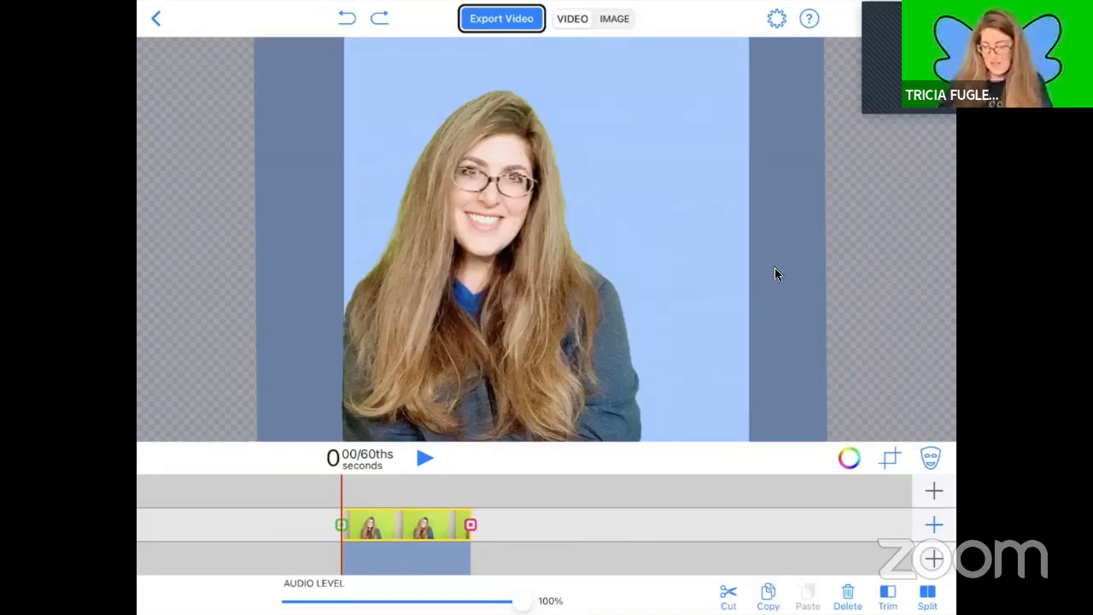
# Step: Start a new blank animation and set the brush to red at size 10
pyautogui.click(933, 490)
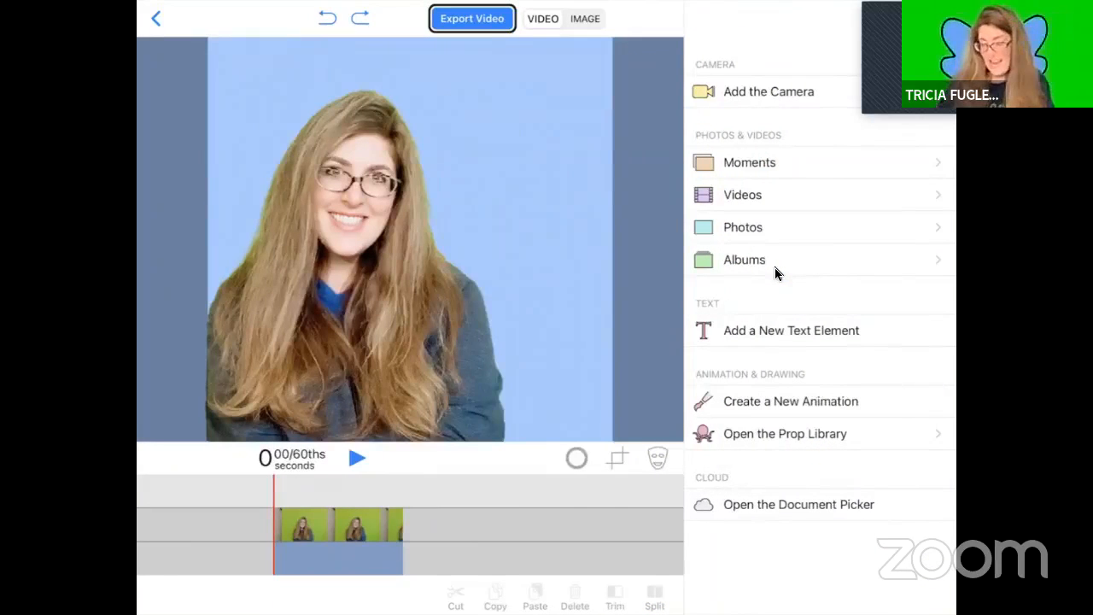
pyautogui.click(789, 401)
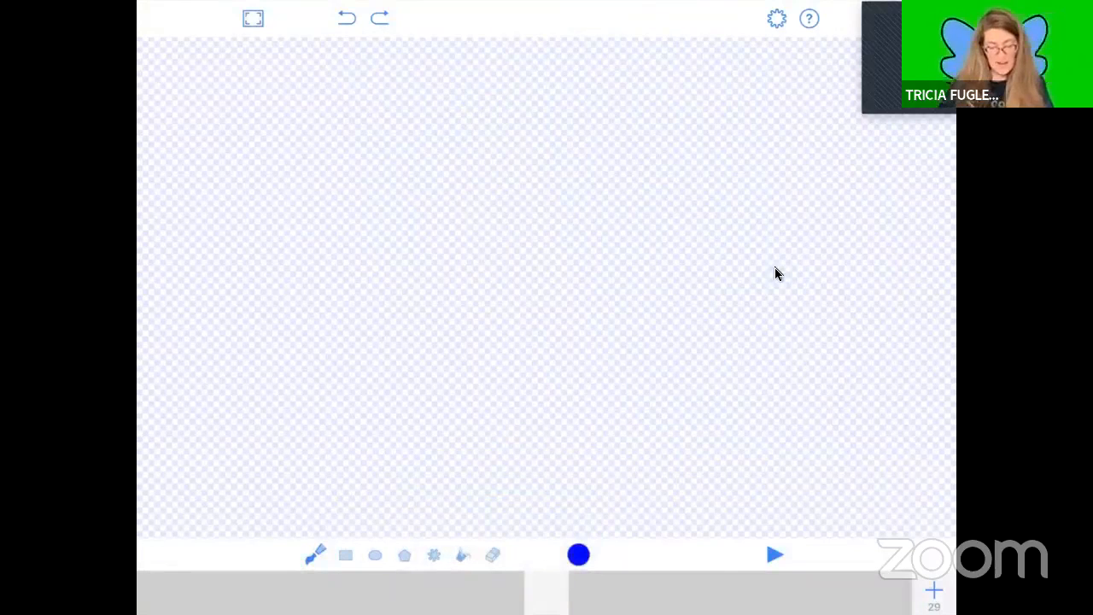
pyautogui.click(315, 554)
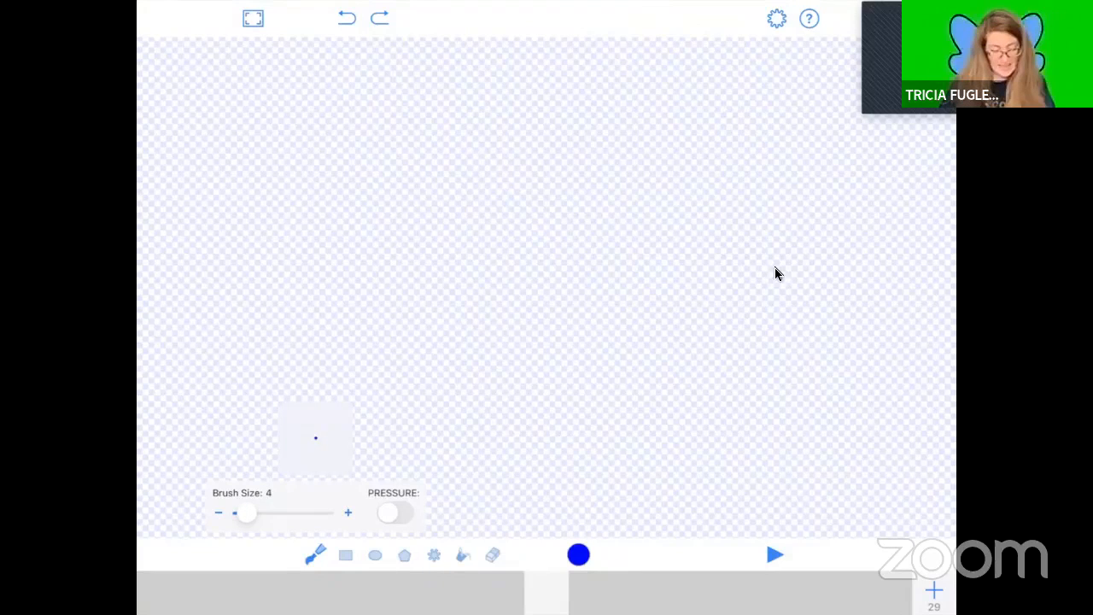
pyautogui.click(348, 513)
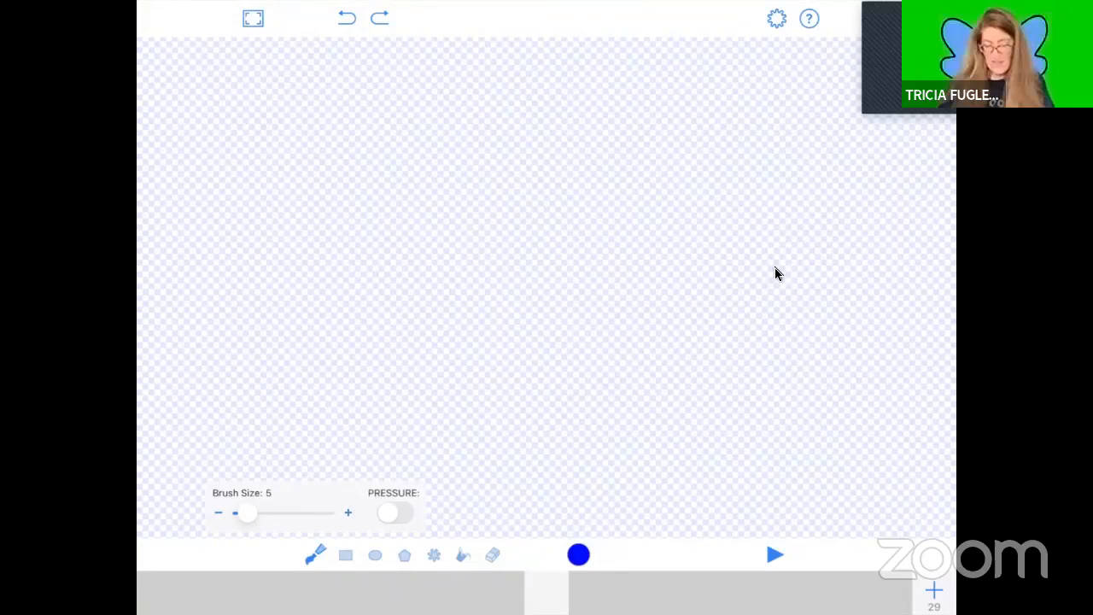
pyautogui.click(578, 554)
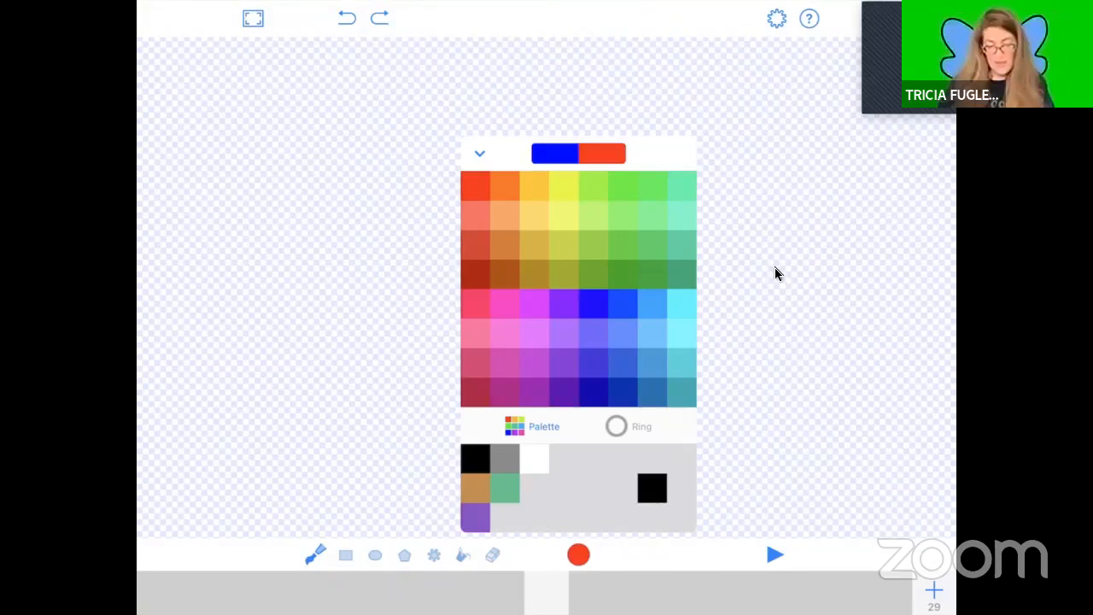
pyautogui.click(479, 153)
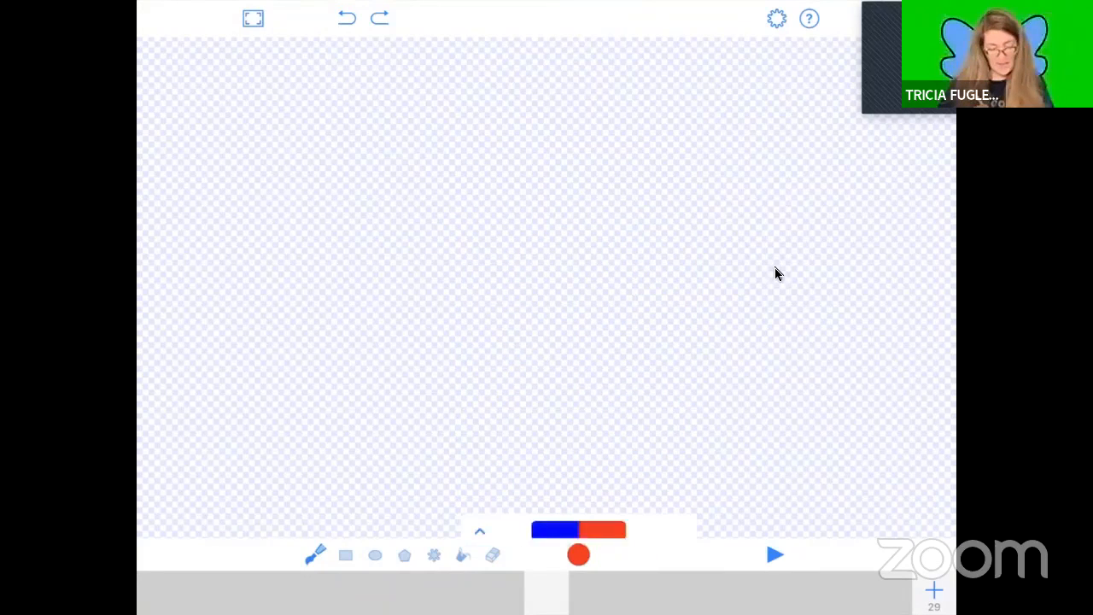
pyautogui.click(315, 554)
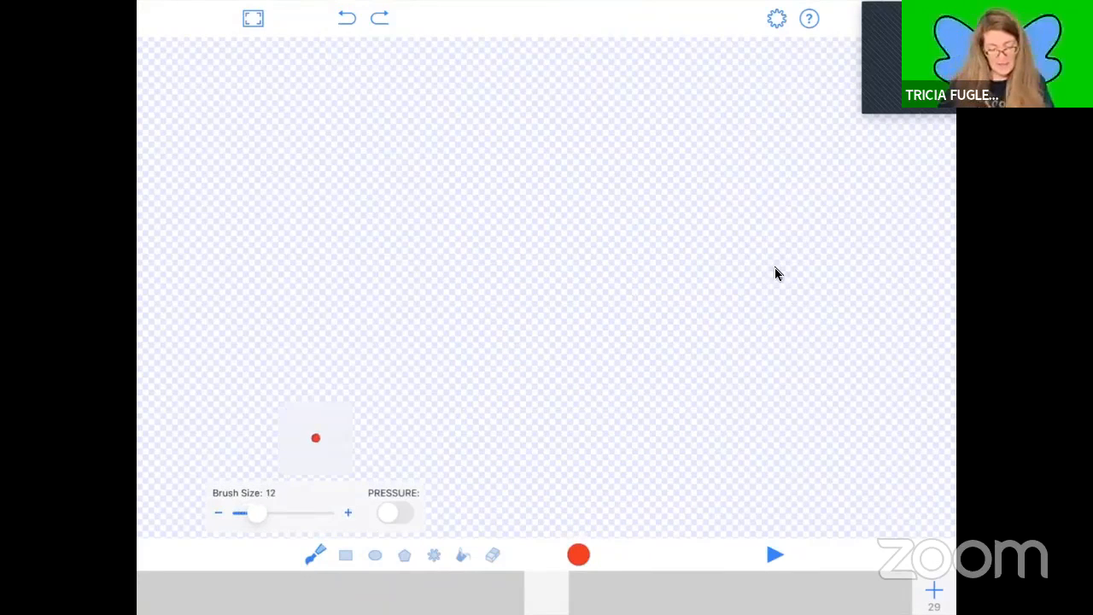
pyautogui.click(218, 513)
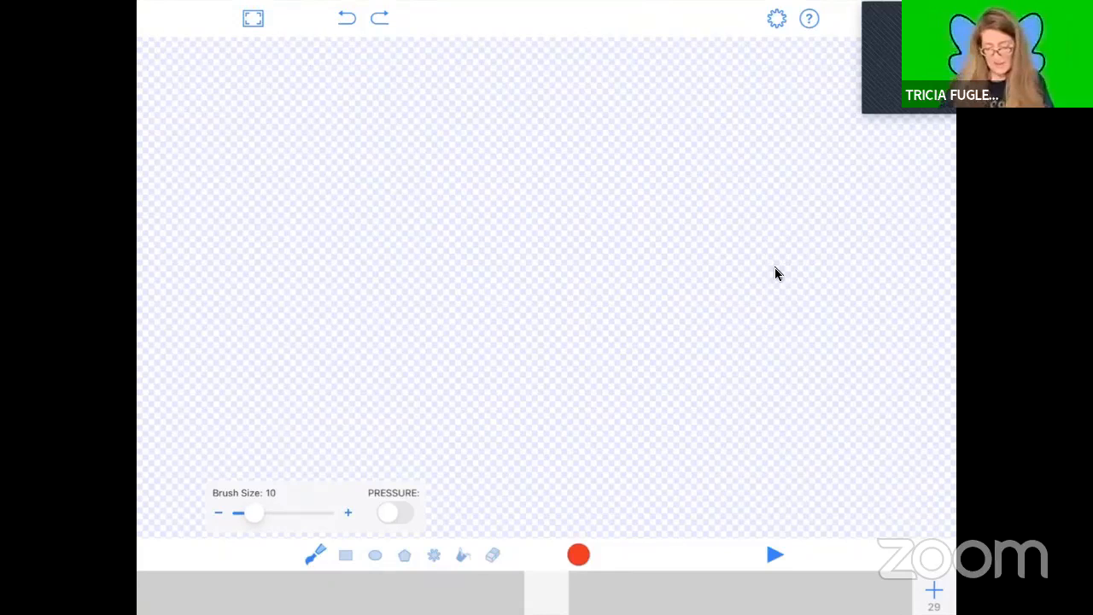
pyautogui.click(578, 554)
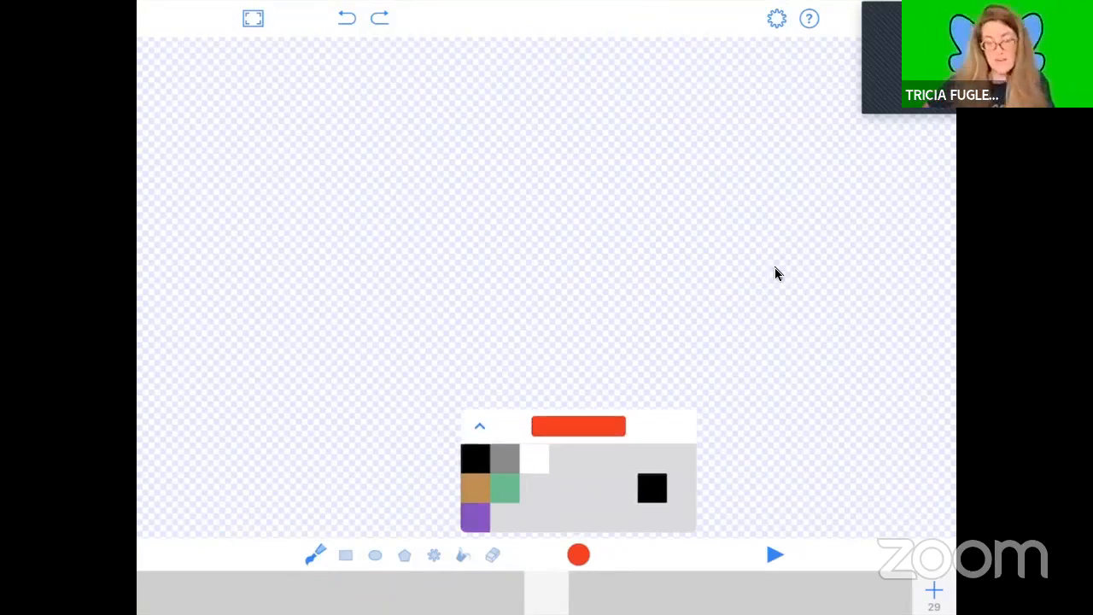
# Step: Draw a red 'Hi' on the first frame, then add a second frame
pyautogui.moveTo(417, 162); pyautogui.dragTo(435, 329)
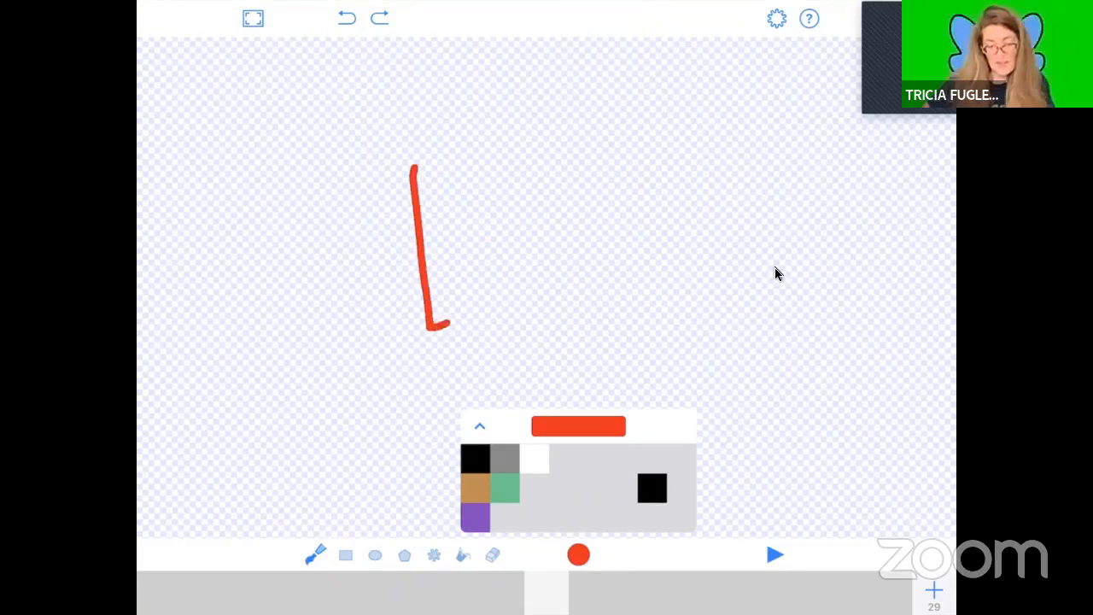
pyautogui.moveTo(418, 180); pyautogui.dragTo(440, 328)
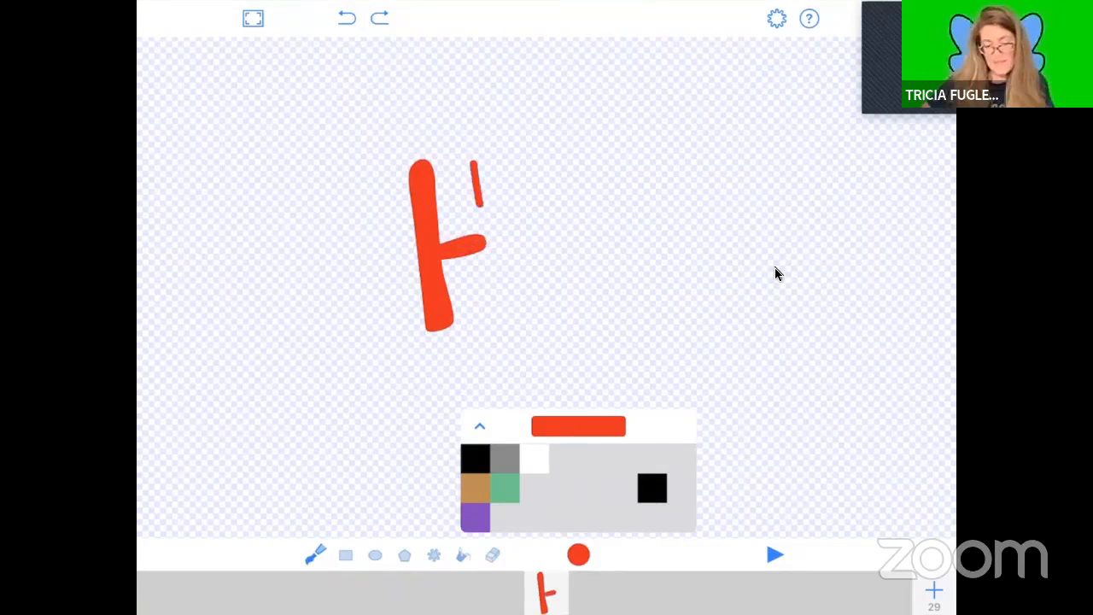
pyautogui.moveTo(491, 158); pyautogui.dragTo(512, 304)
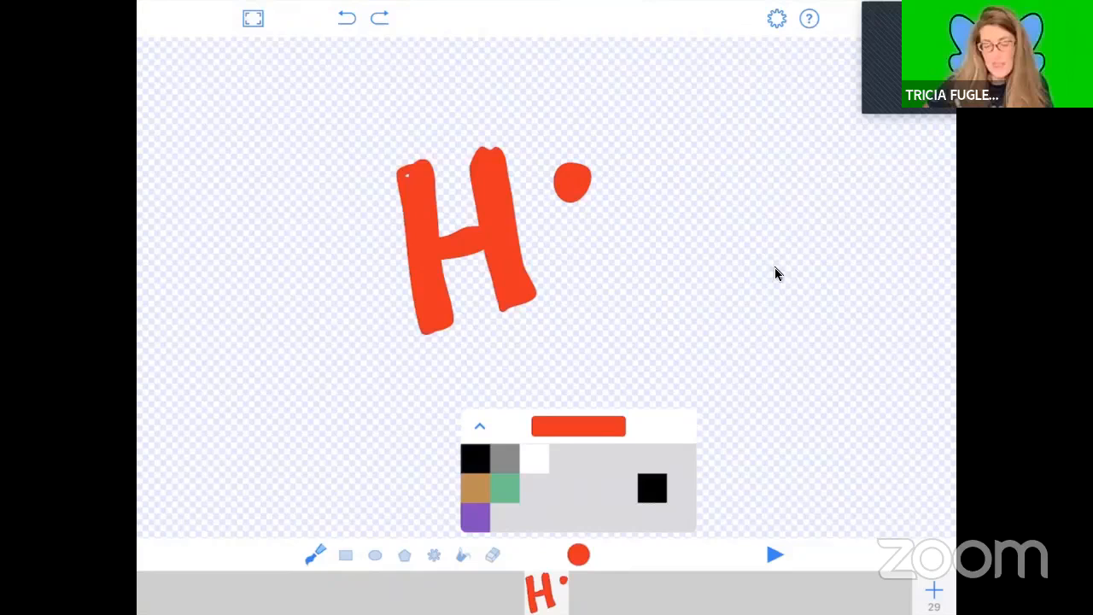
pyautogui.moveTo(589, 213); pyautogui.dragTo(584, 299)
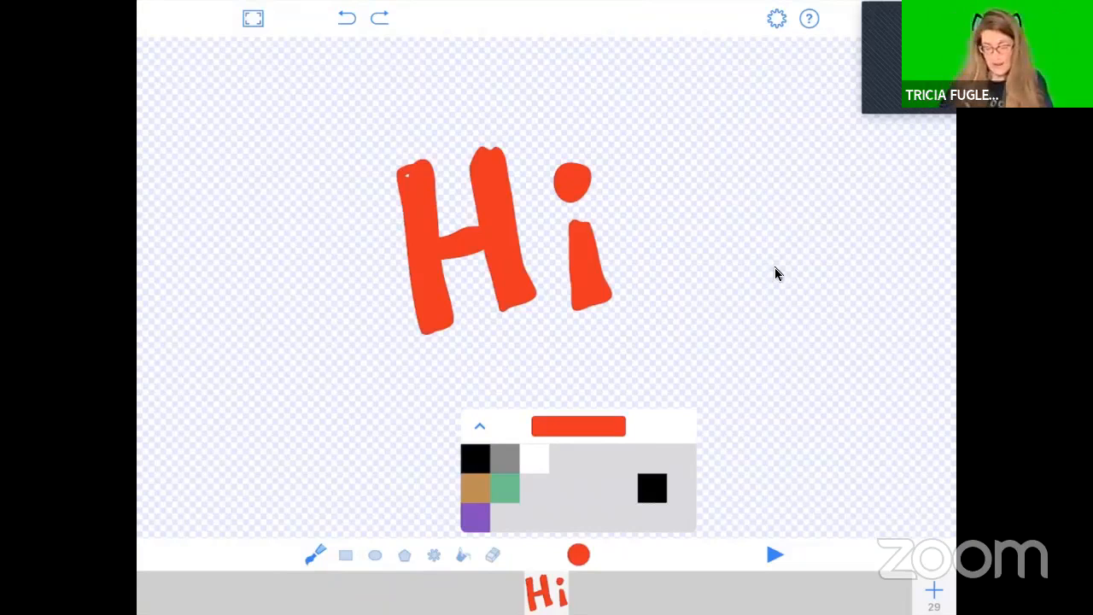
pyautogui.click(479, 425)
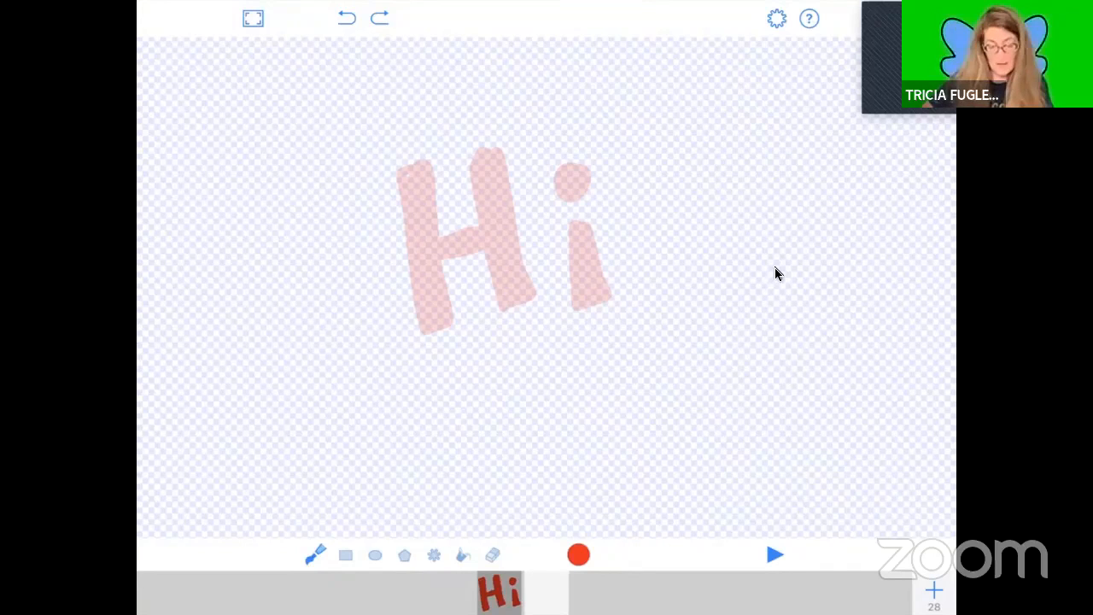
# Step: Redraw the red 'Hi' over the faint guide on frame two
pyautogui.moveTo(414, 171); pyautogui.dragTo(444, 338)
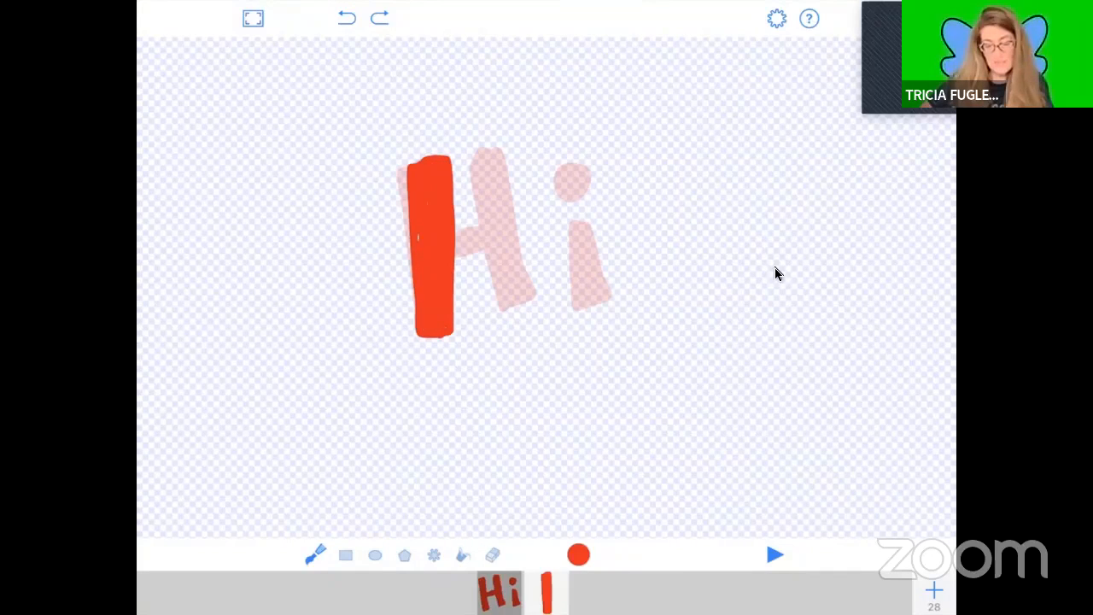
pyautogui.moveTo(435, 247); pyautogui.dragTo(503, 248)
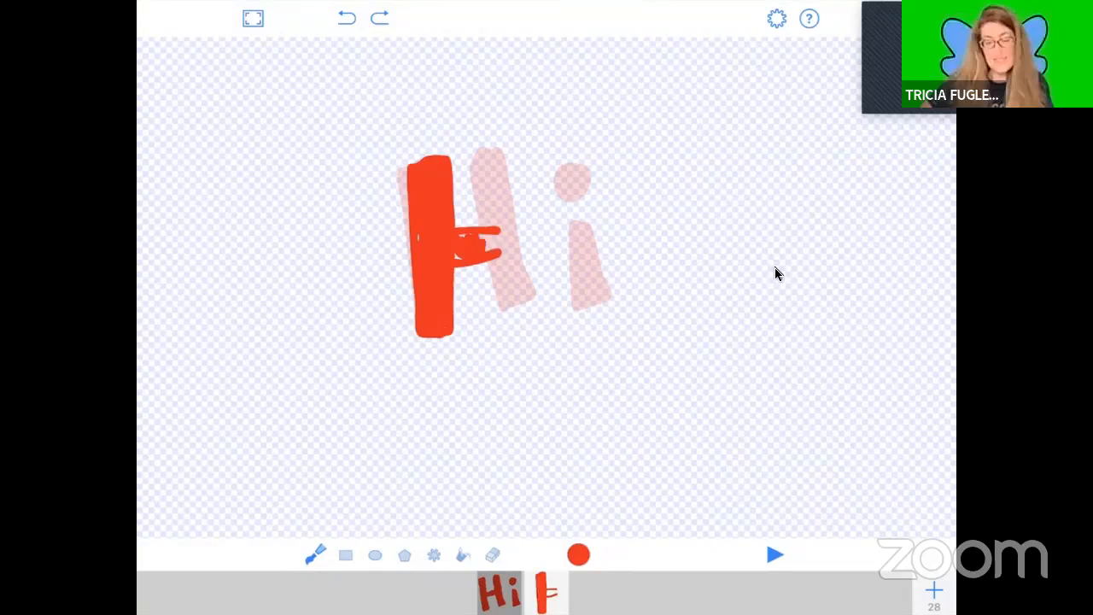
pyautogui.moveTo(508, 158); pyautogui.dragTo(512, 320)
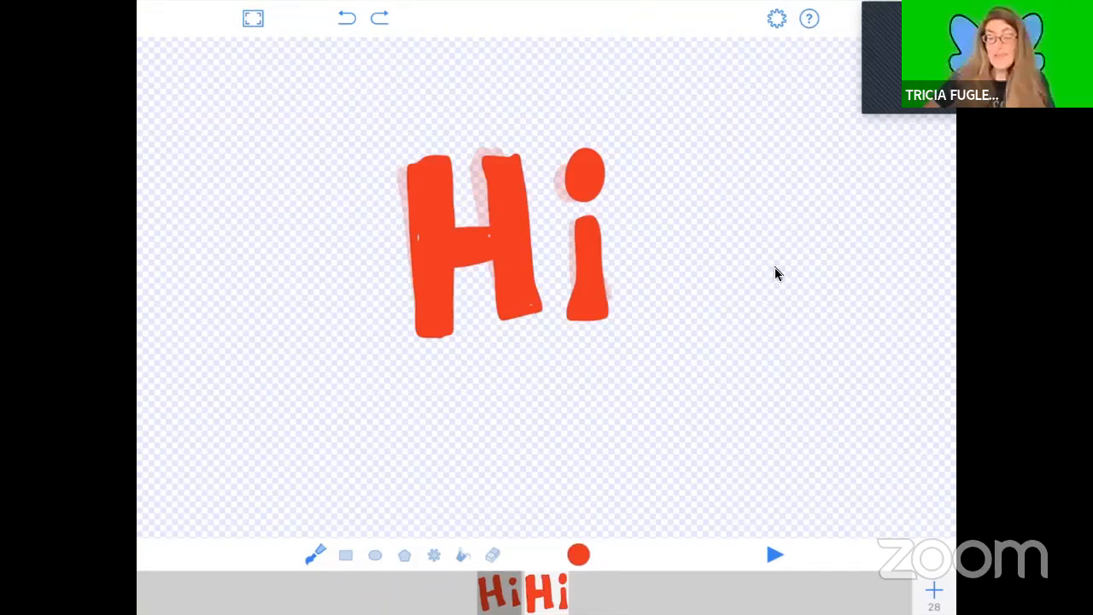
# Step: Lower the animation frame rate from 15 to about 4 fps and preview playback
pyautogui.click(775, 18)
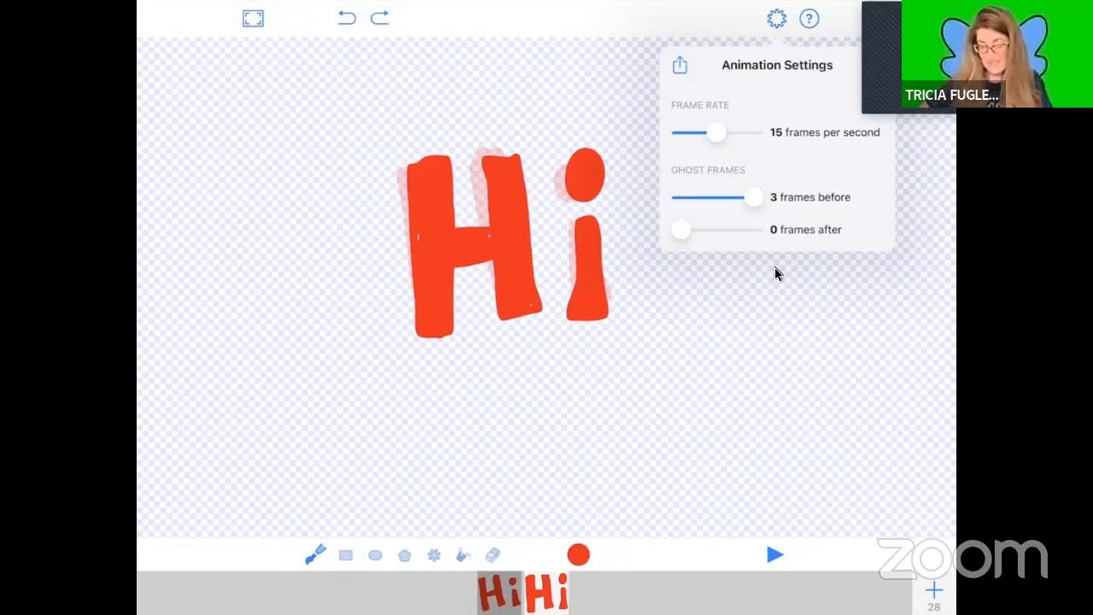
pyautogui.click(774, 554)
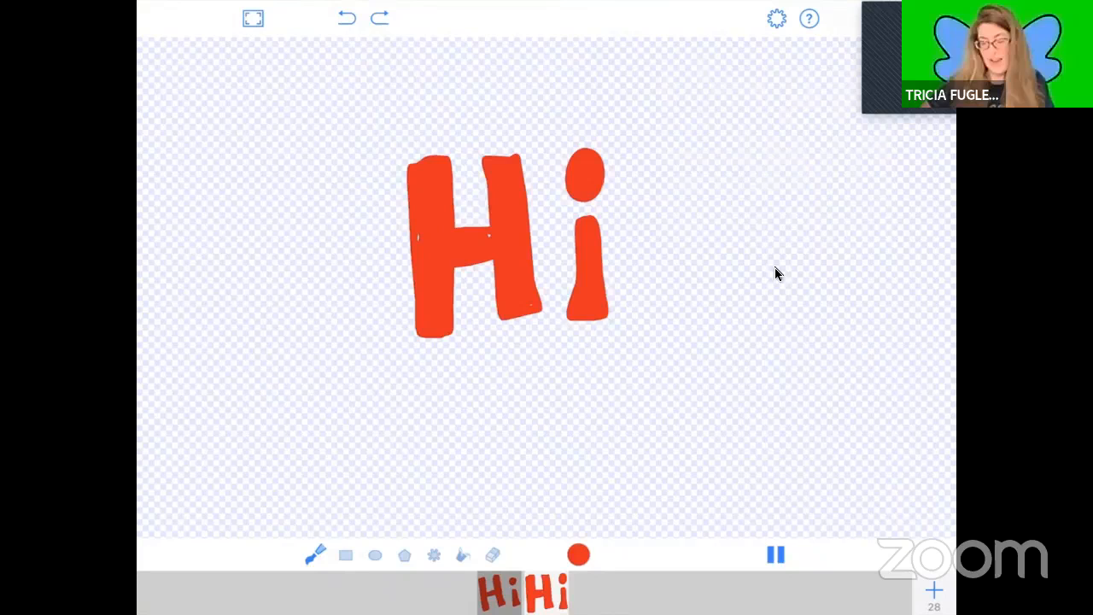
pyautogui.click(775, 18)
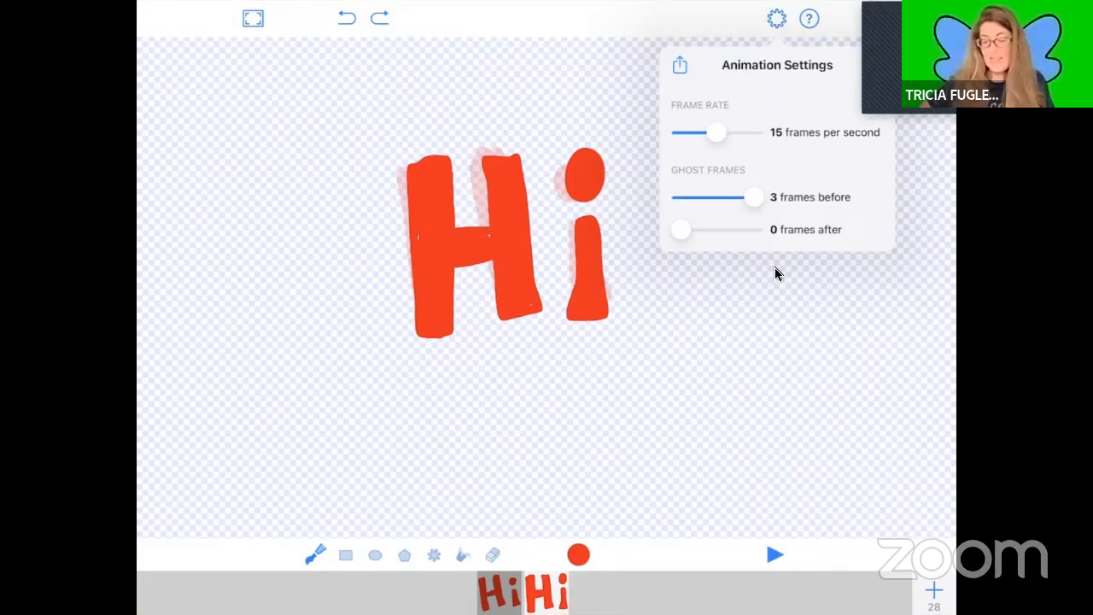
pyautogui.moveTo(716, 131); pyautogui.dragTo(682, 132)
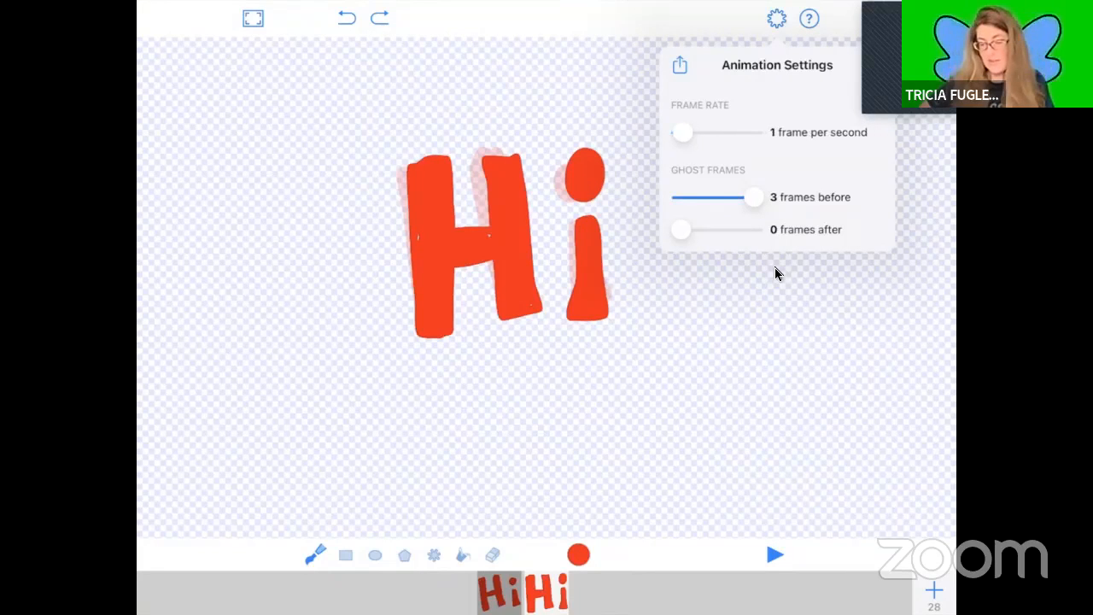
pyautogui.moveTo(683, 131); pyautogui.dragTo(692, 131)
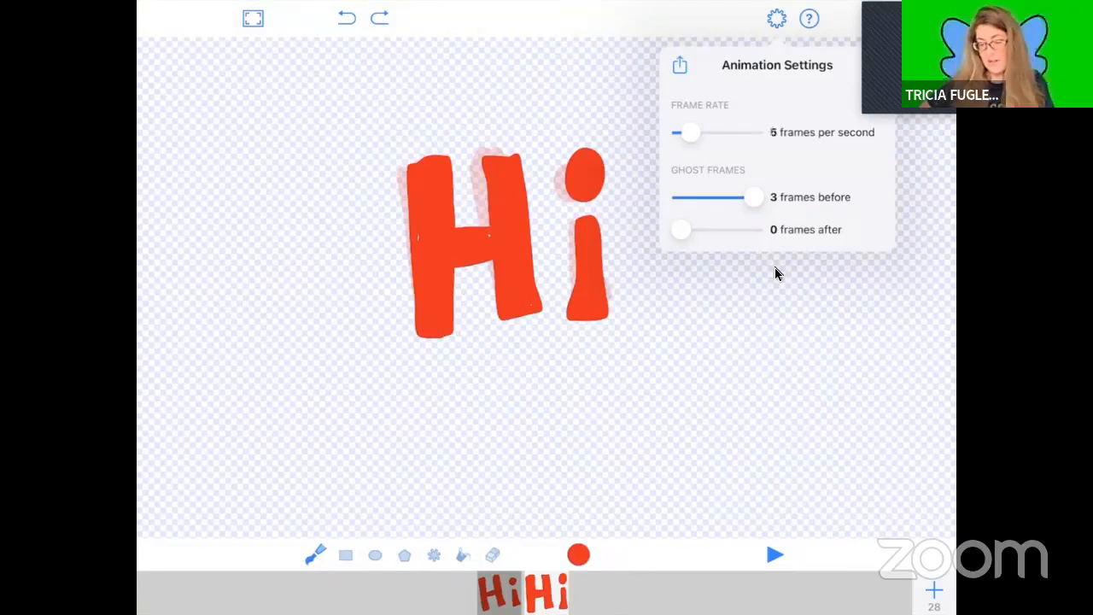
pyautogui.moveTo(692, 132); pyautogui.dragTo(700, 132)
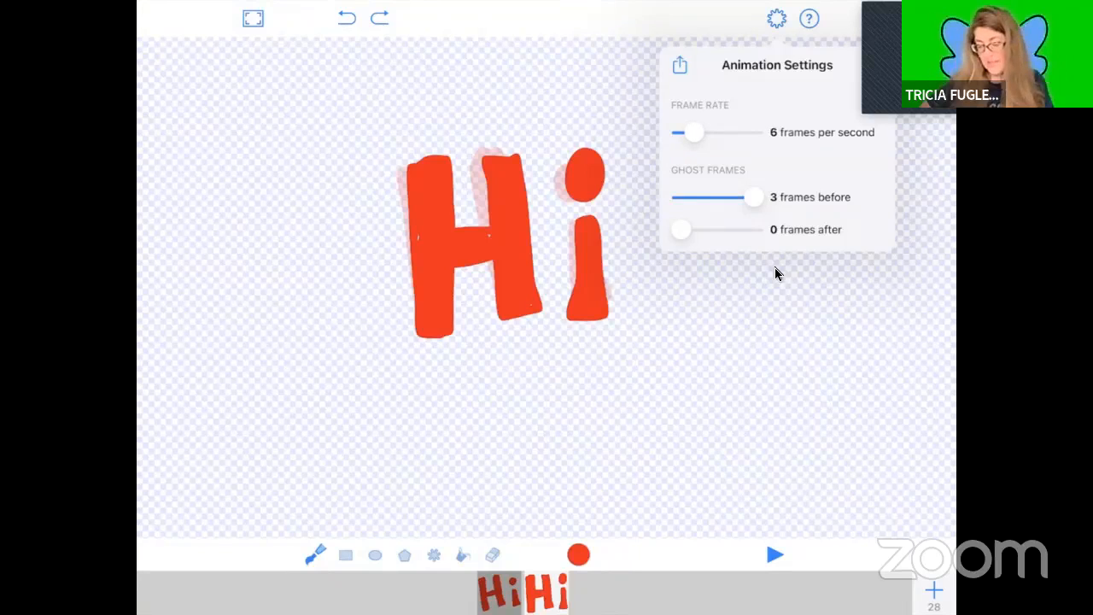
pyautogui.click(773, 554)
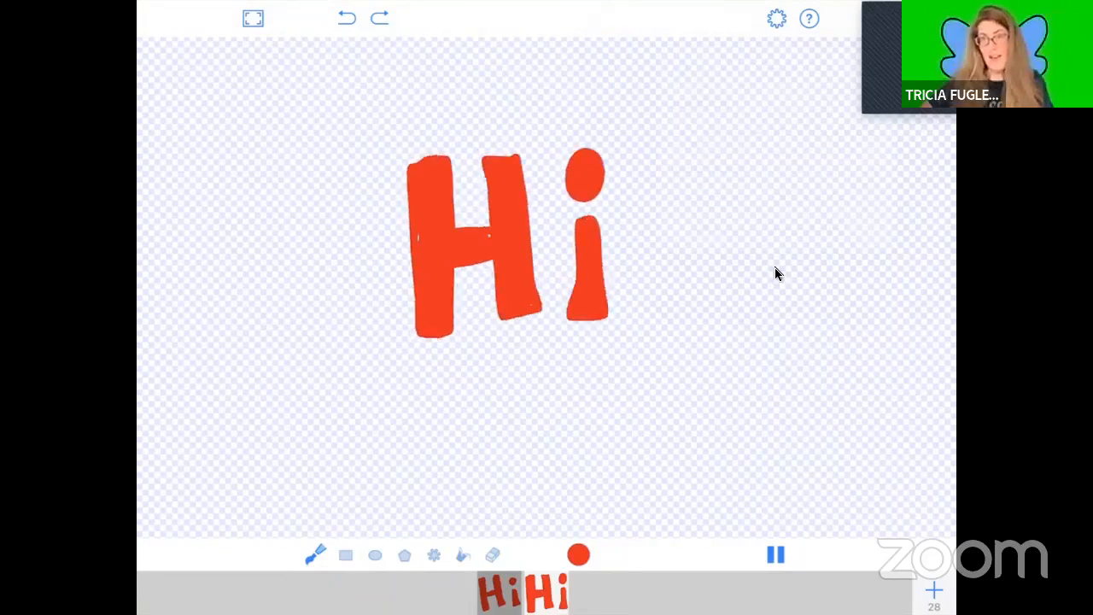
pyautogui.click(775, 554)
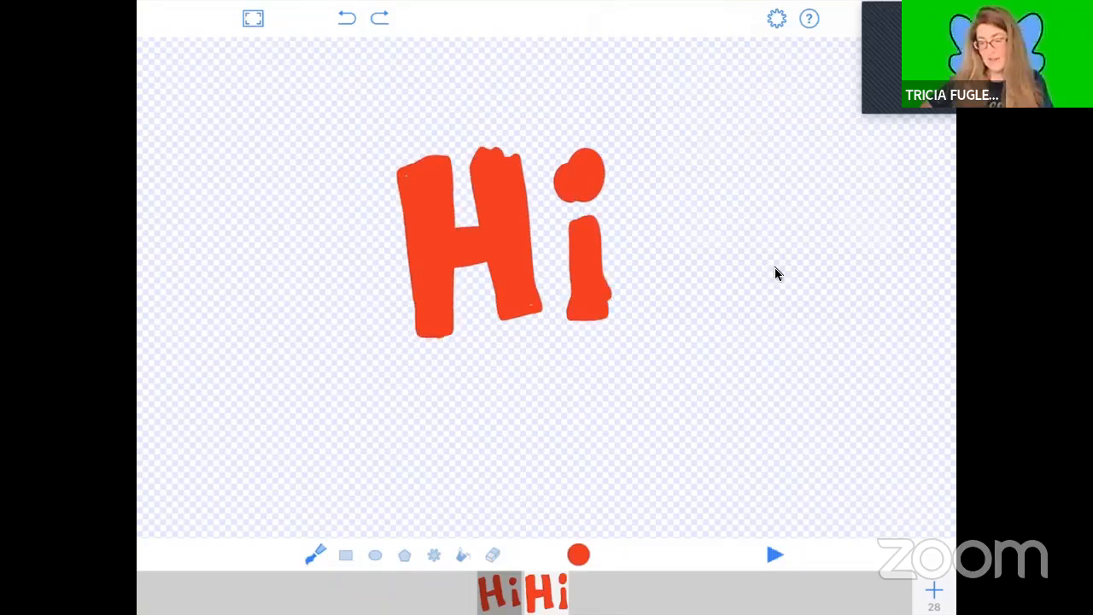
pyautogui.click(775, 18)
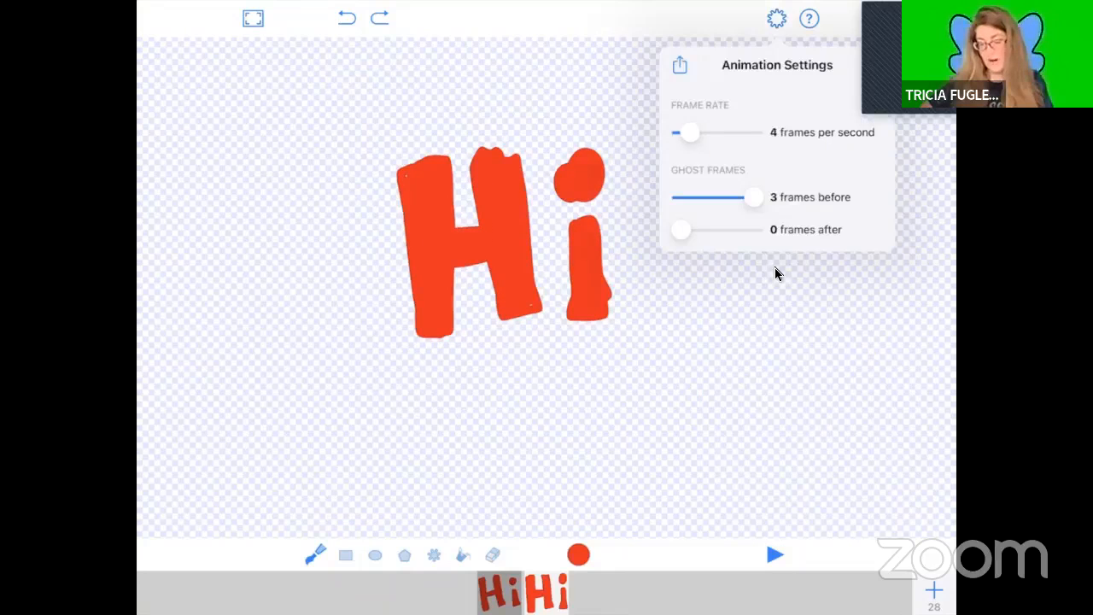
pyautogui.click(773, 554)
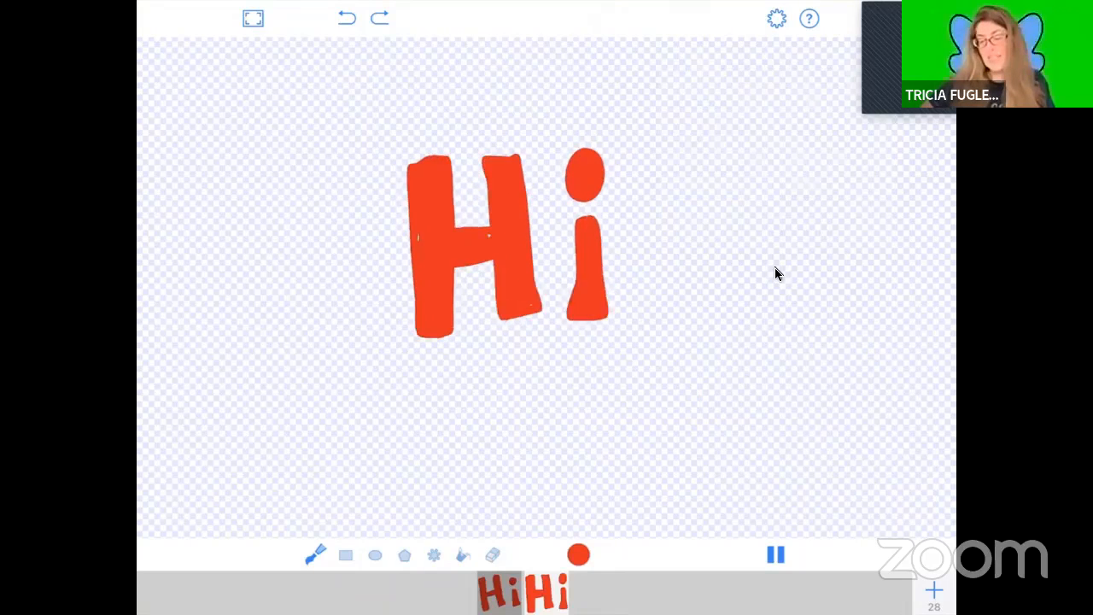
# Step: Finish the drawing, adding the animated 'Hi' layer above the clip for 5 seconds
pyautogui.click(775, 554)
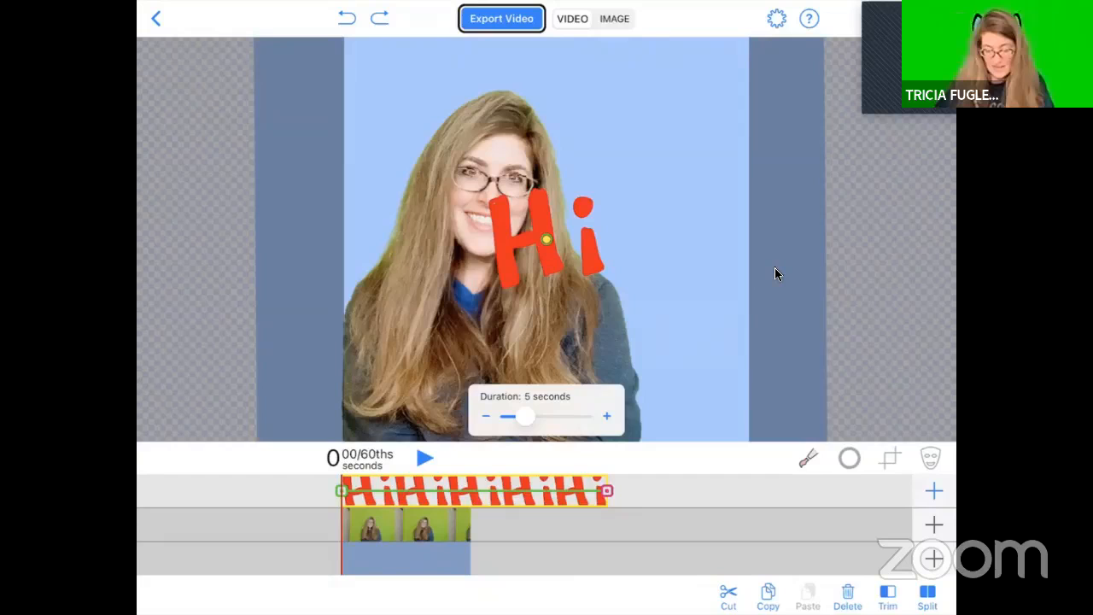
# Step: Shorten the 'Hi' layer to the clip's length and move it top right beside her head
pyautogui.click(485, 416)
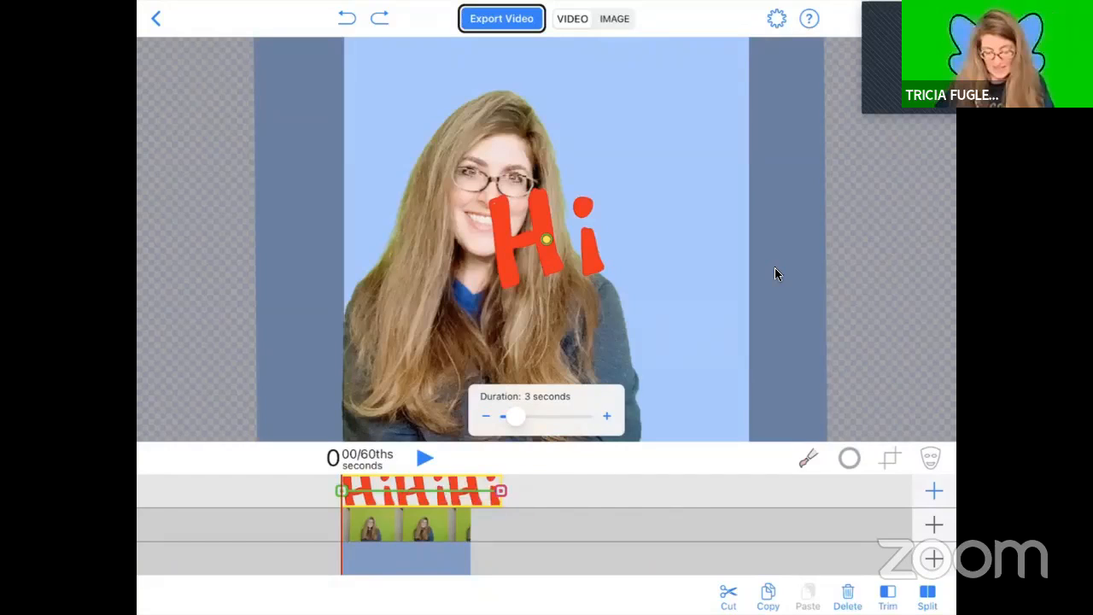
pyautogui.click(484, 416)
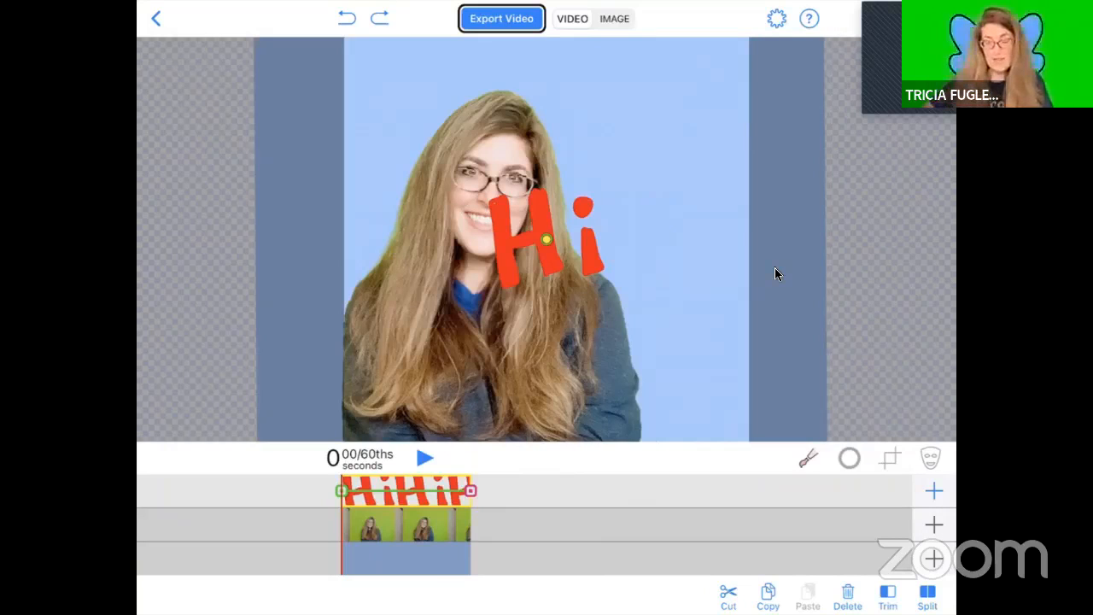
pyautogui.moveTo(547, 239); pyautogui.dragTo(637, 166)
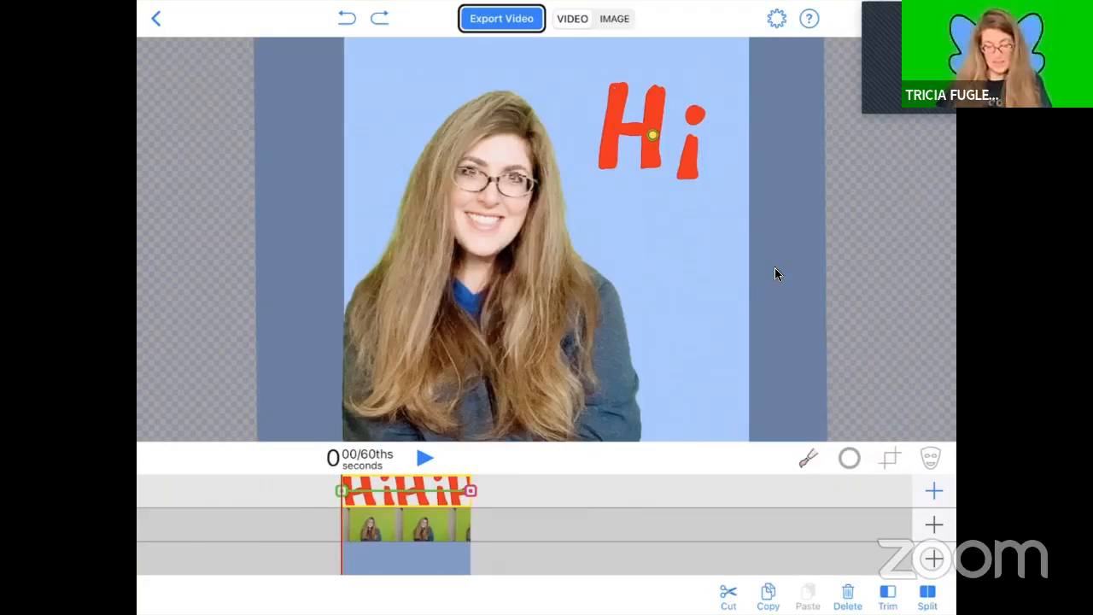
# Step: Dismiss the duration popup and slide the 'Hi' layer's start near the clip's end
pyautogui.click(425, 458)
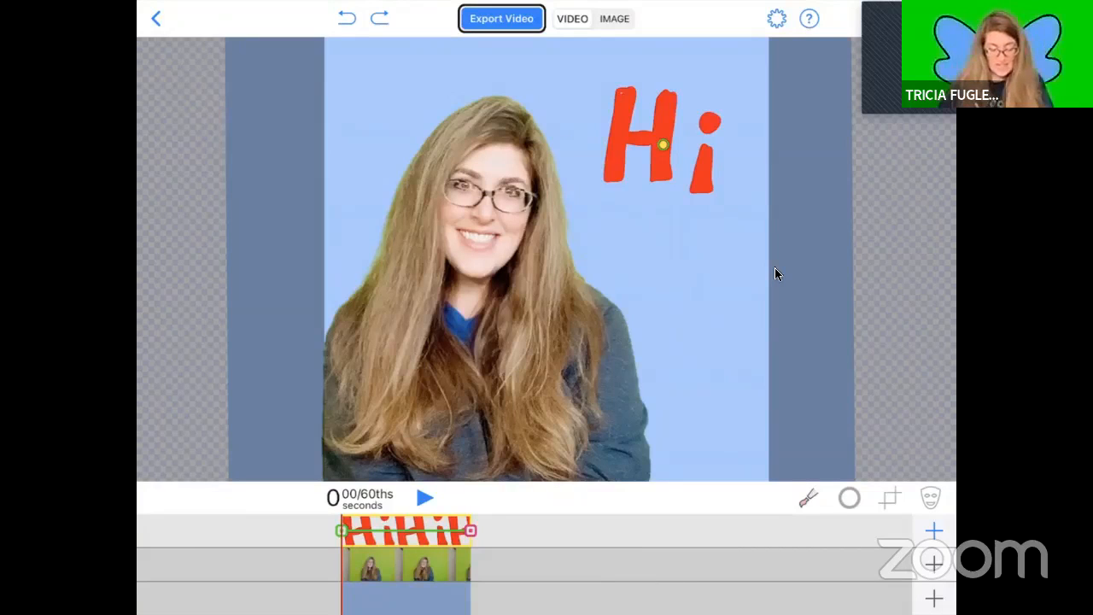
pyautogui.click(425, 497)
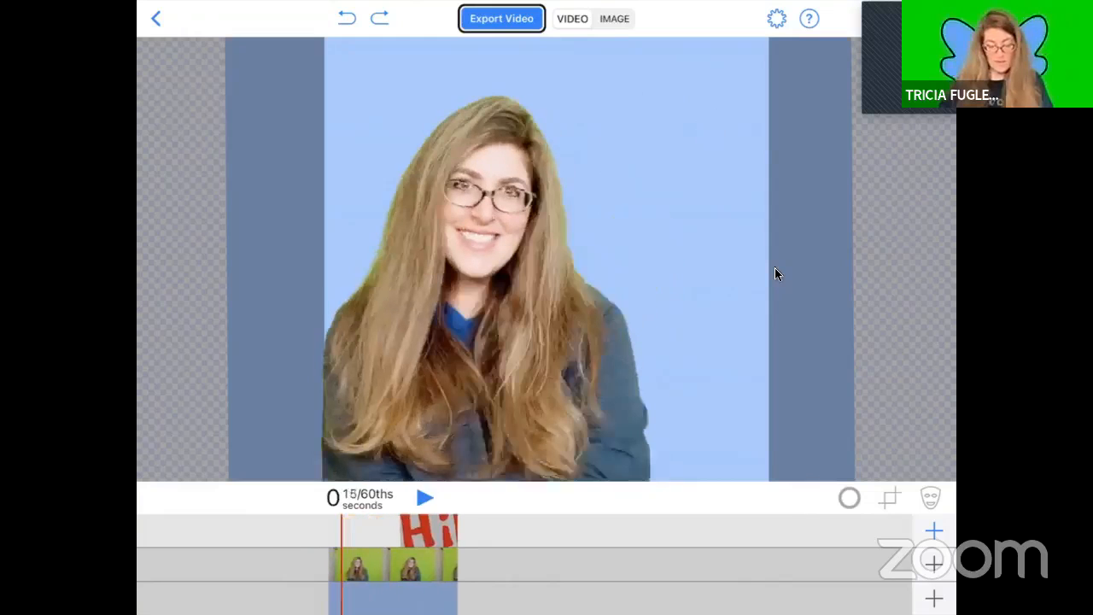
pyautogui.click(425, 497)
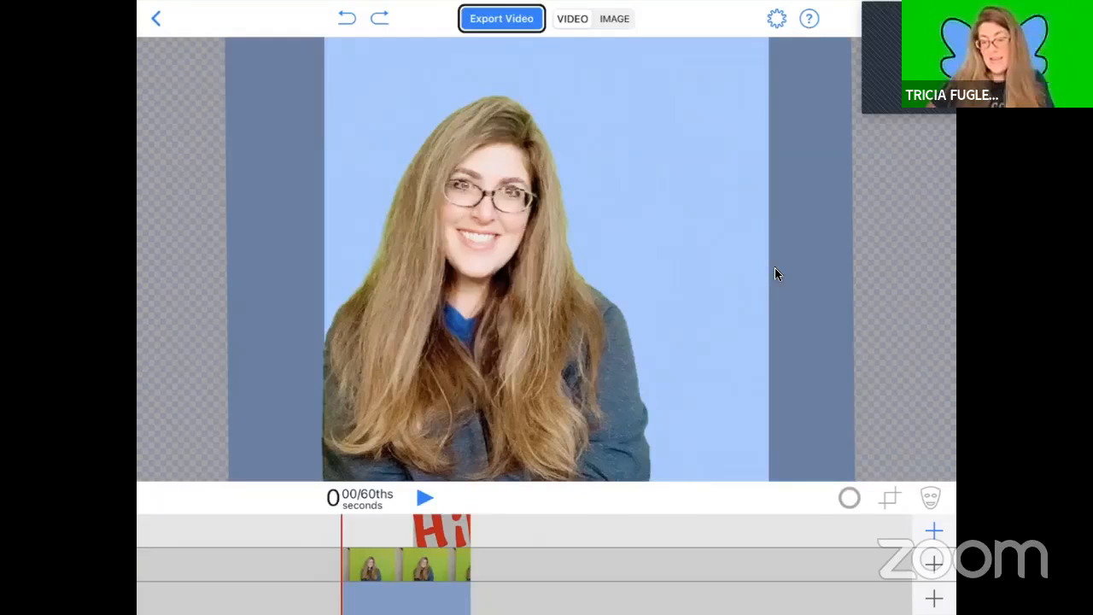
# Step: Set the project media type to GIF and export it with the blue background
pyautogui.click(776, 18)
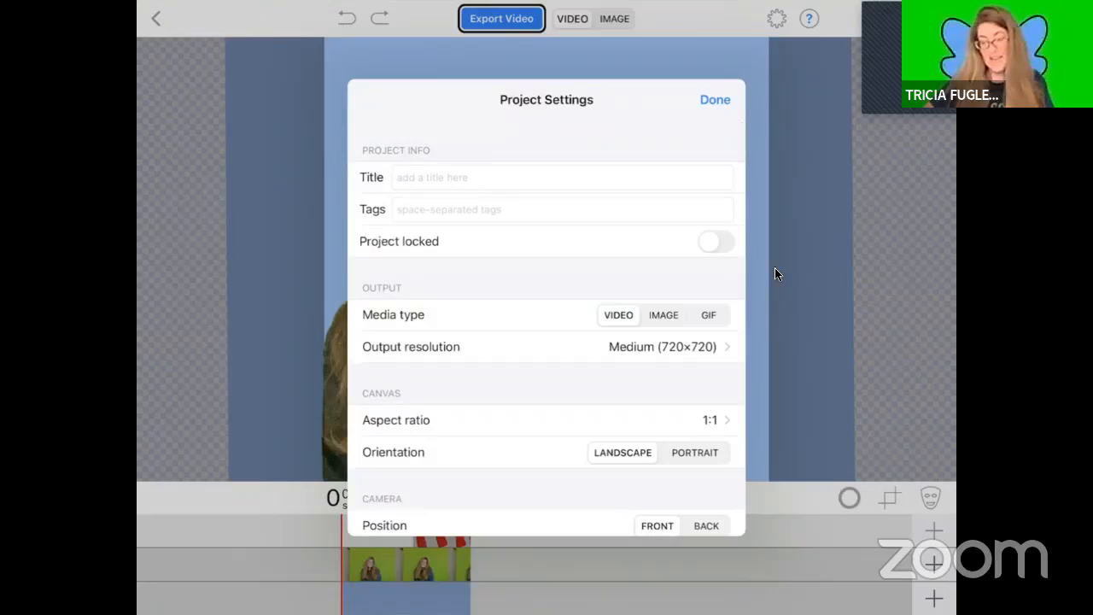
pyautogui.click(707, 315)
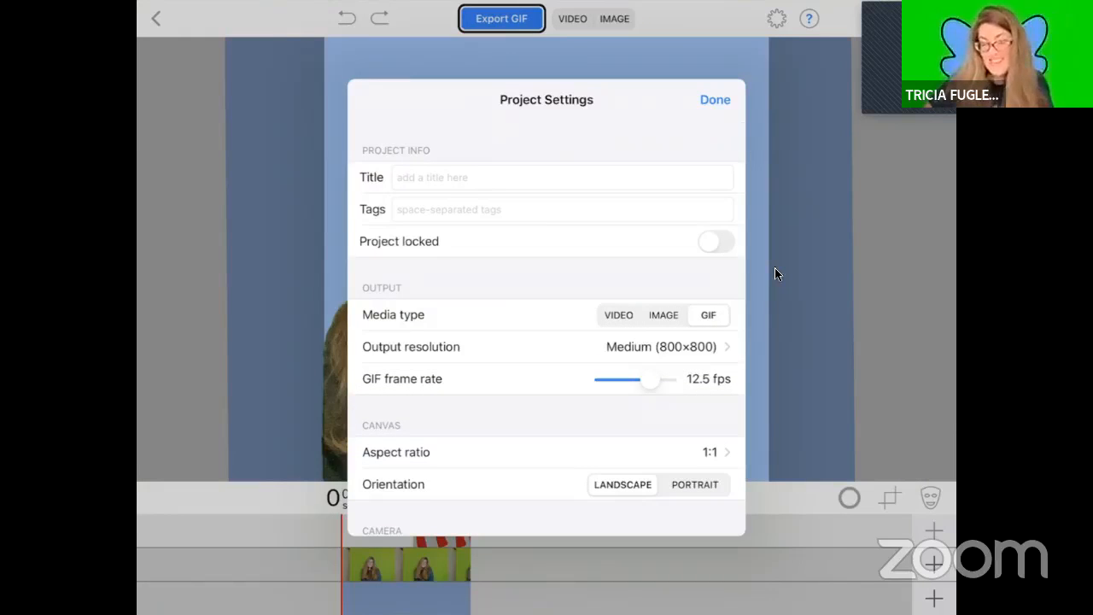
pyautogui.click(715, 99)
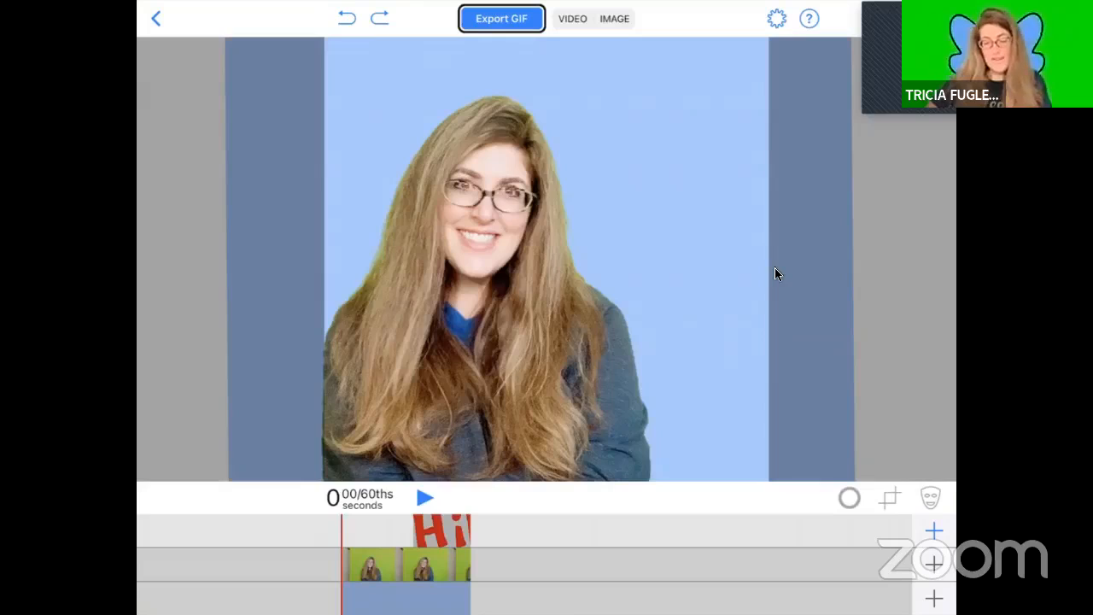
pyautogui.click(502, 18)
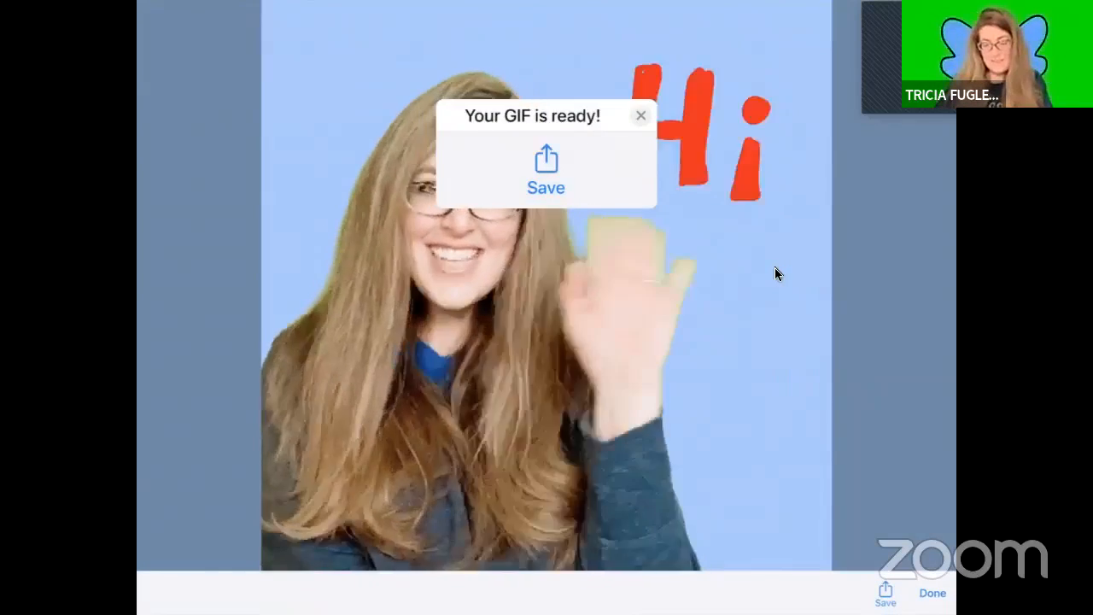
# Step: Save the blue-background GIF to the device with Save Image
pyautogui.click(545, 171)
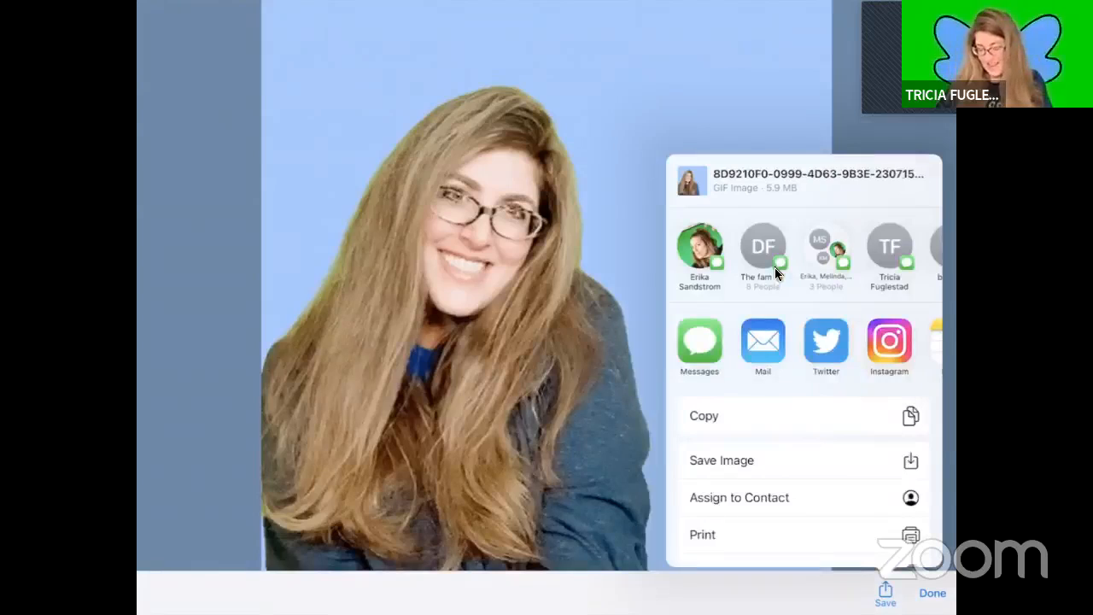
pyautogui.click(721, 460)
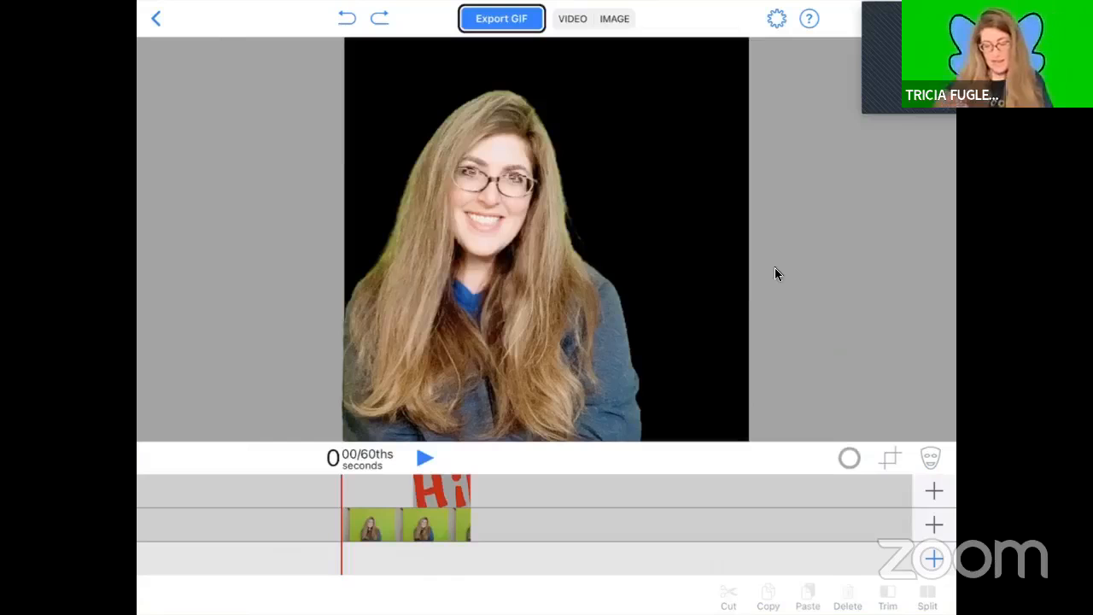
# Step: Switch the output type back to video and review the Video Format options in settings
pyautogui.click(425, 458)
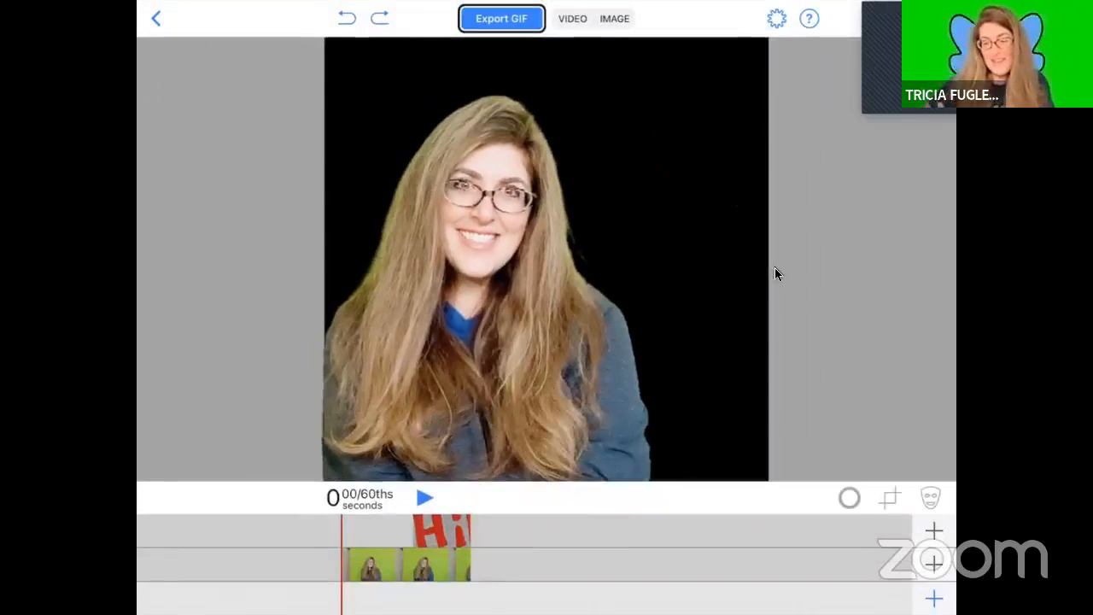
pyautogui.click(572, 18)
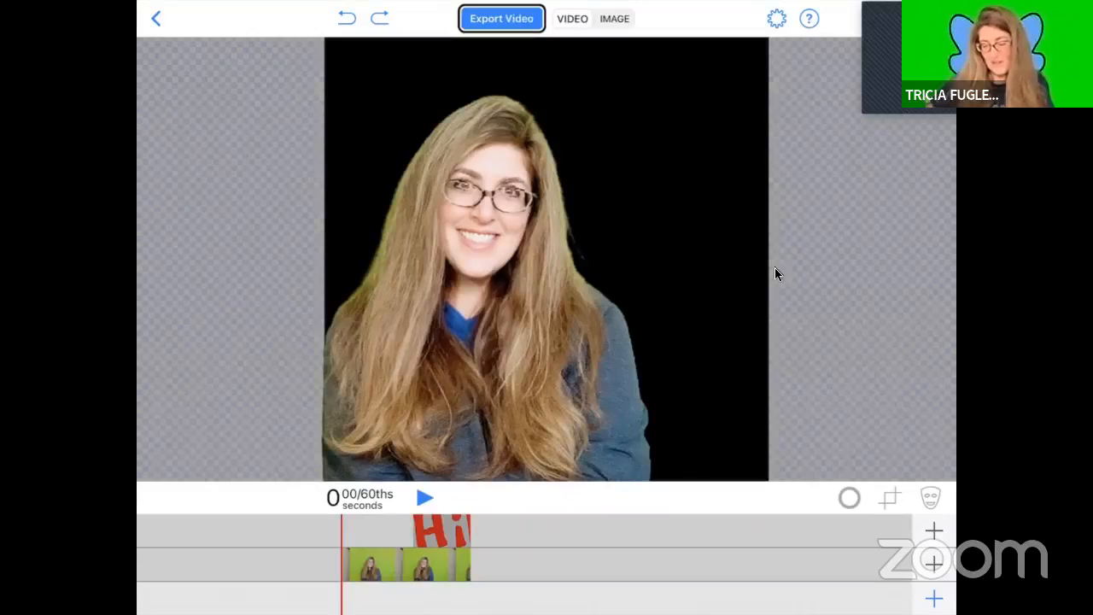
pyautogui.click(775, 18)
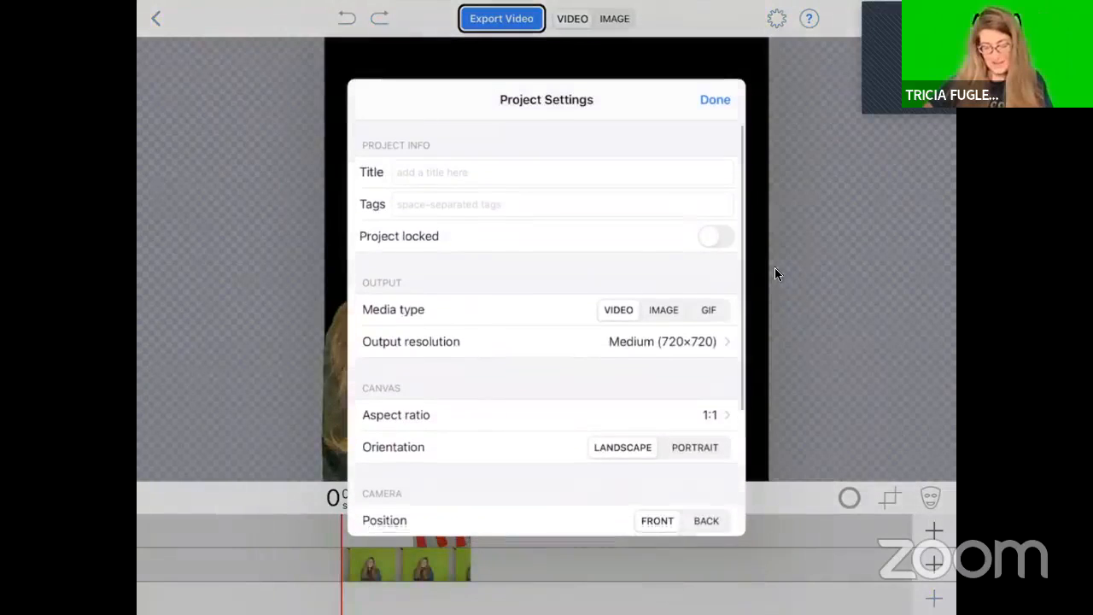
pyautogui.scroll(-3)
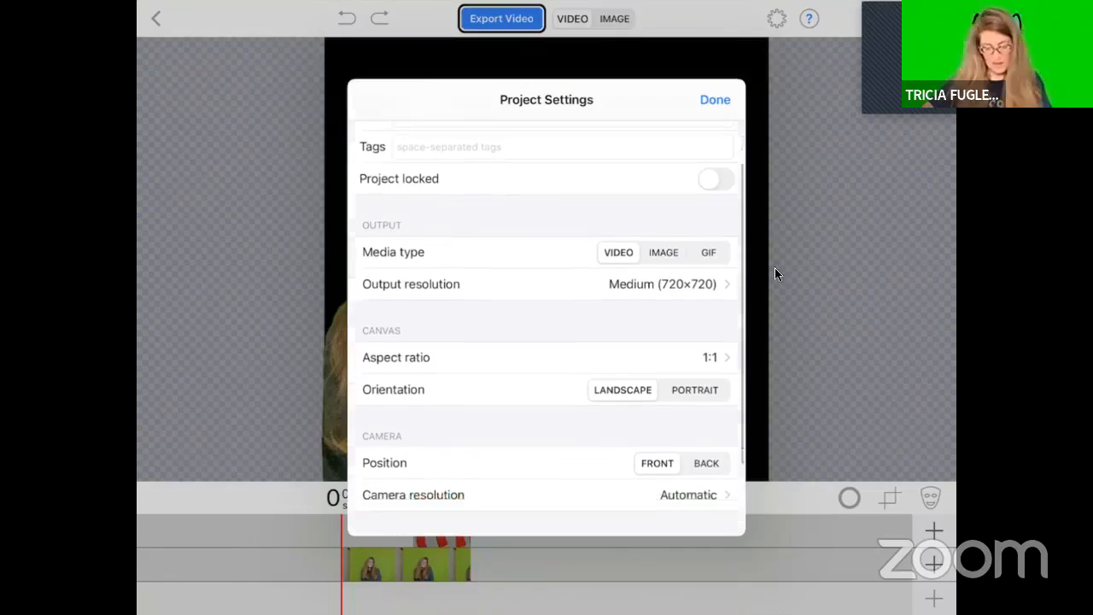
pyautogui.scroll(-3)
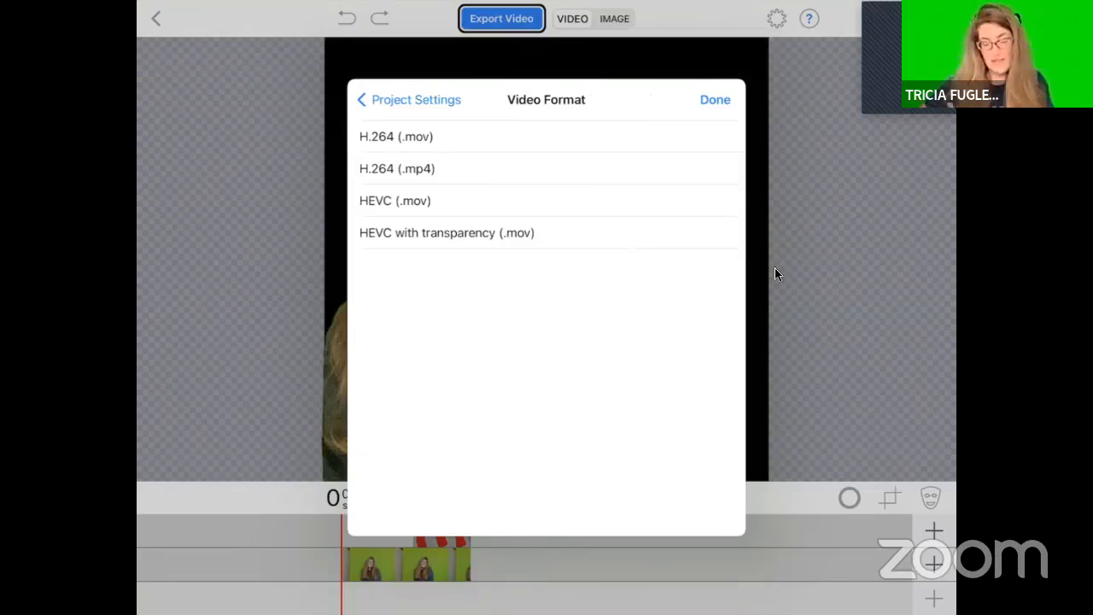
pyautogui.click(408, 99)
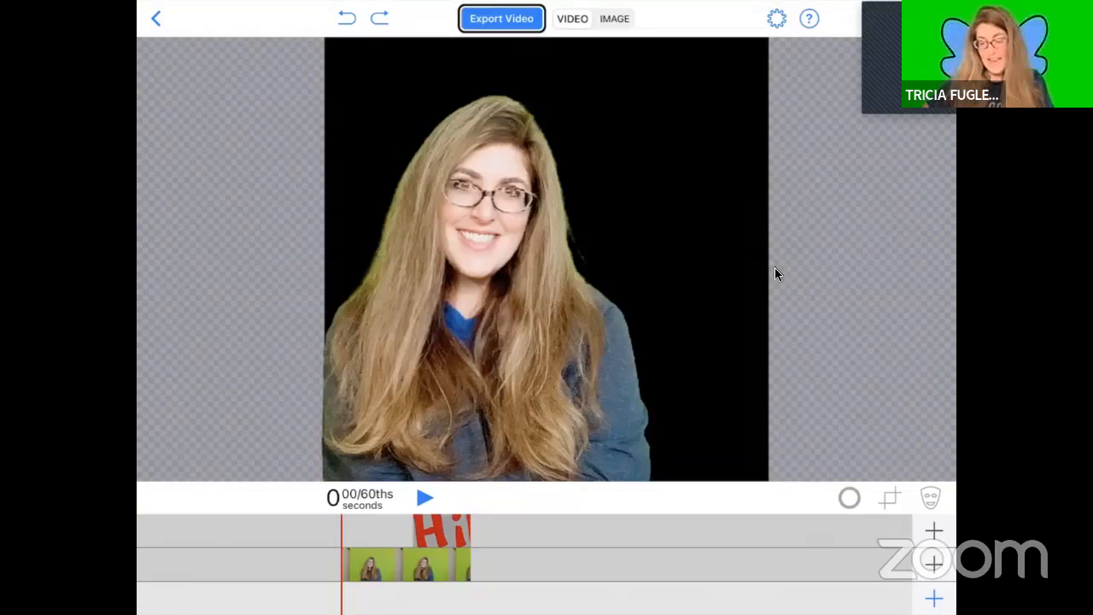
# Step: Set the output to GIF, export the black-backed clip as a transparent GIF, and dismiss the preview
pyautogui.click(775, 18)
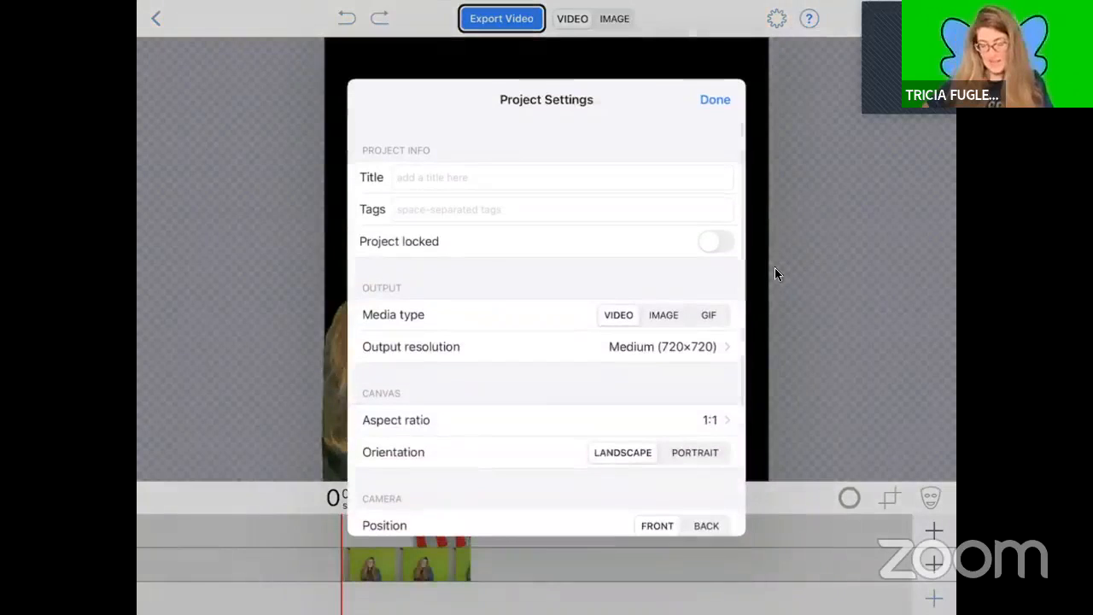
pyautogui.click(708, 314)
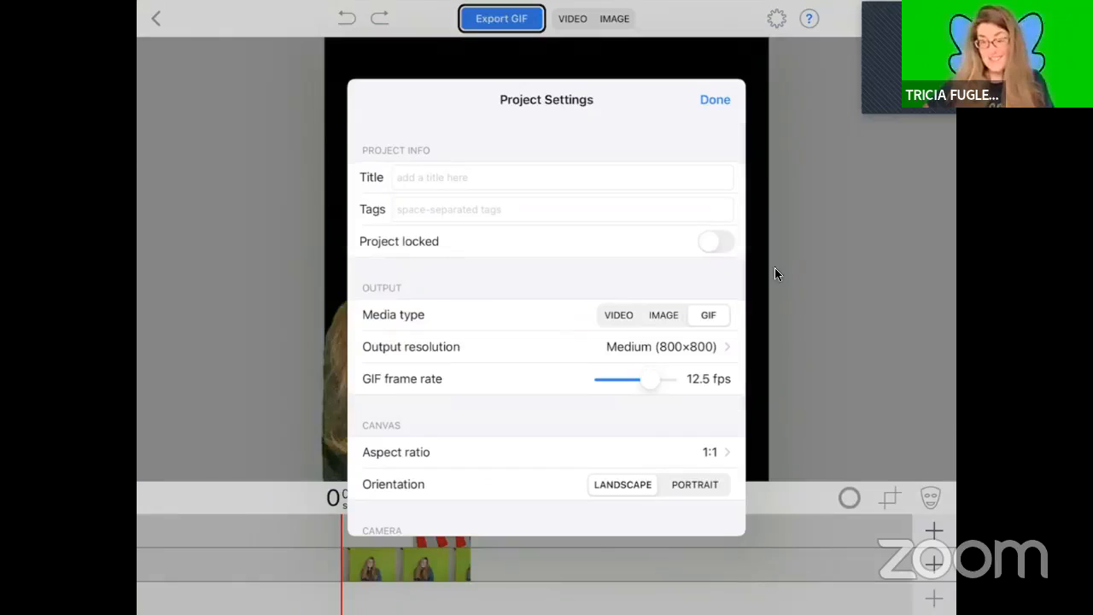
pyautogui.click(715, 99)
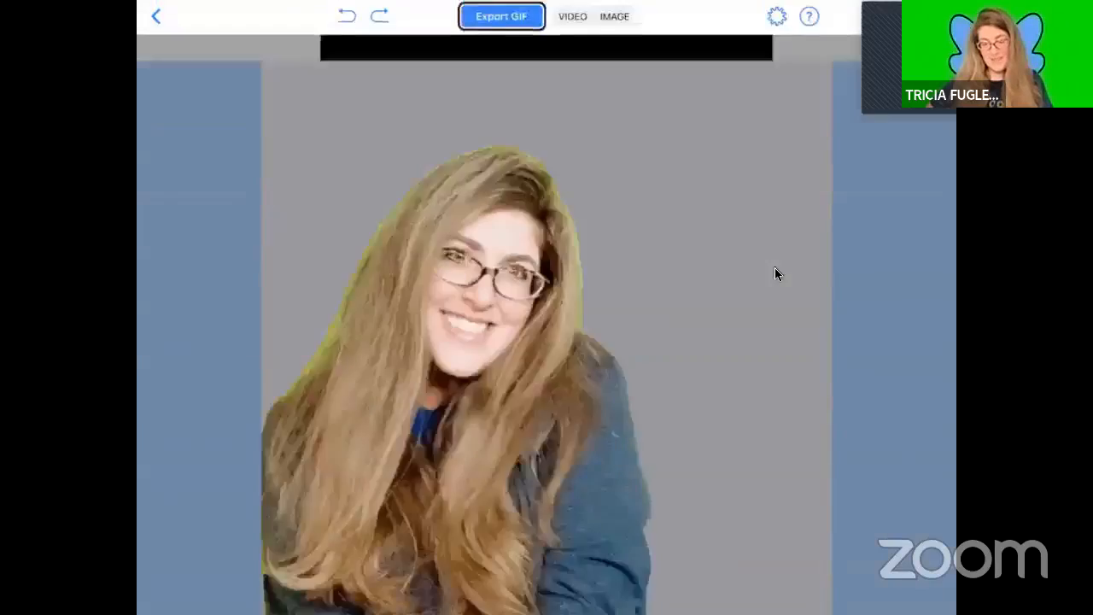
pyautogui.click(502, 15)
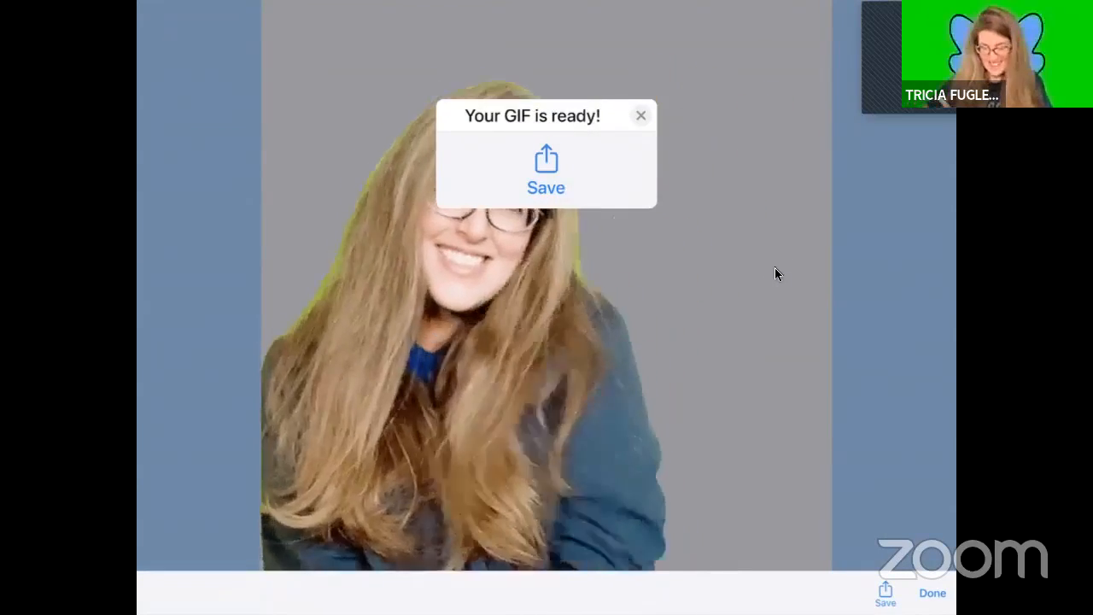
pyautogui.click(640, 115)
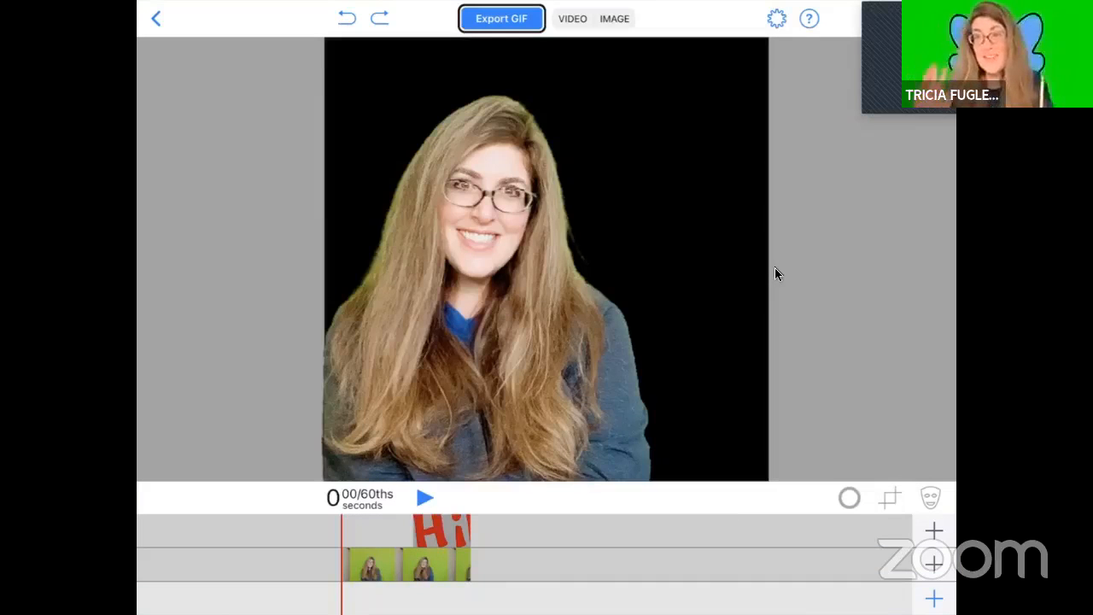
pyautogui.moveTo(698, 147)
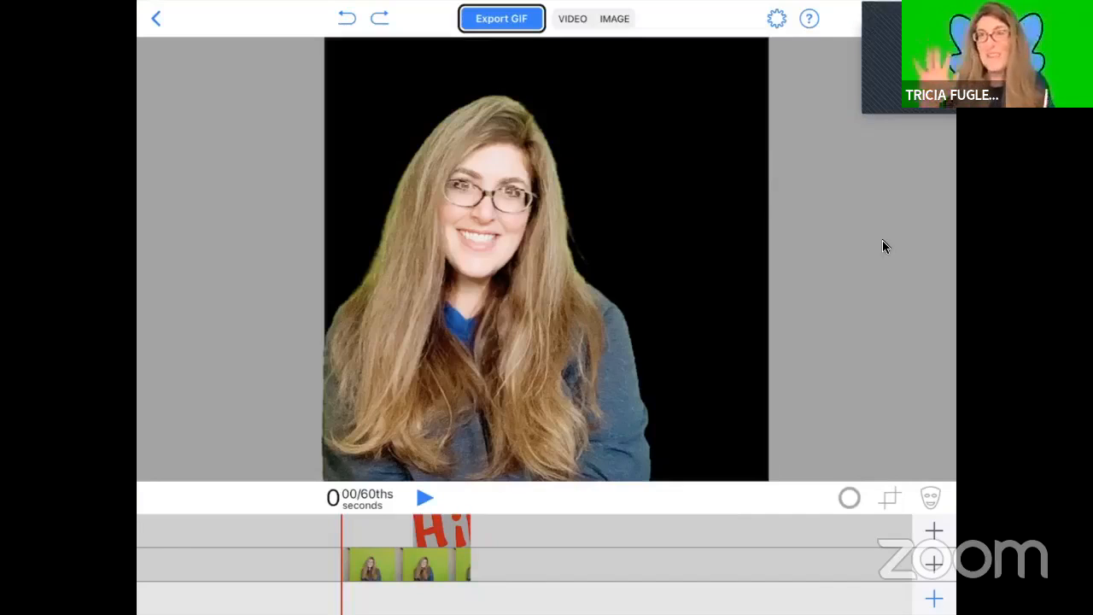
pyautogui.moveTo(587, 74)
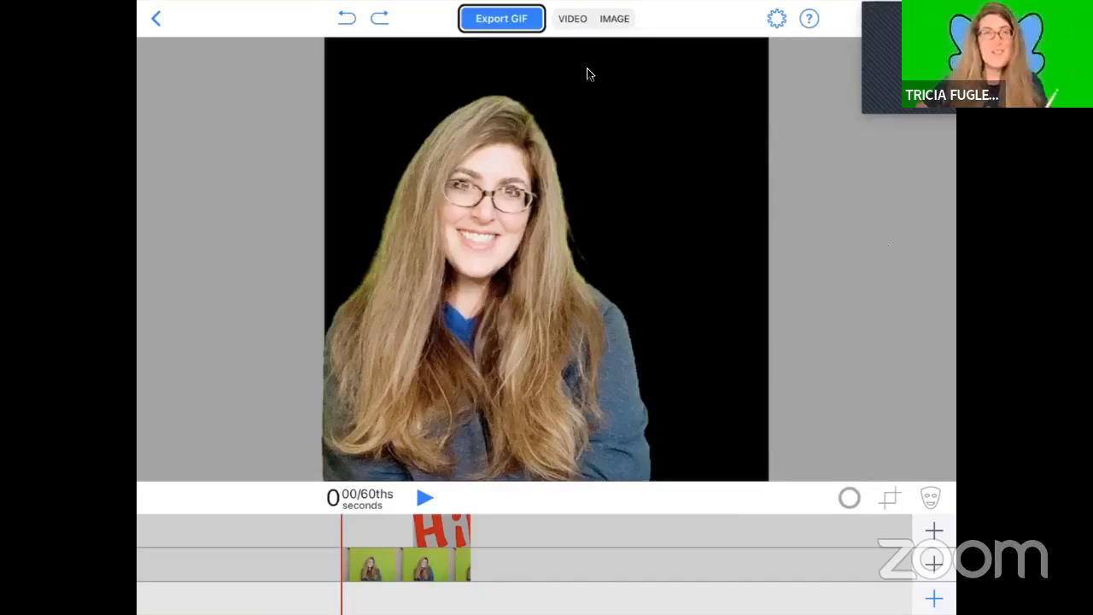
pyautogui.moveTo(282, 43)
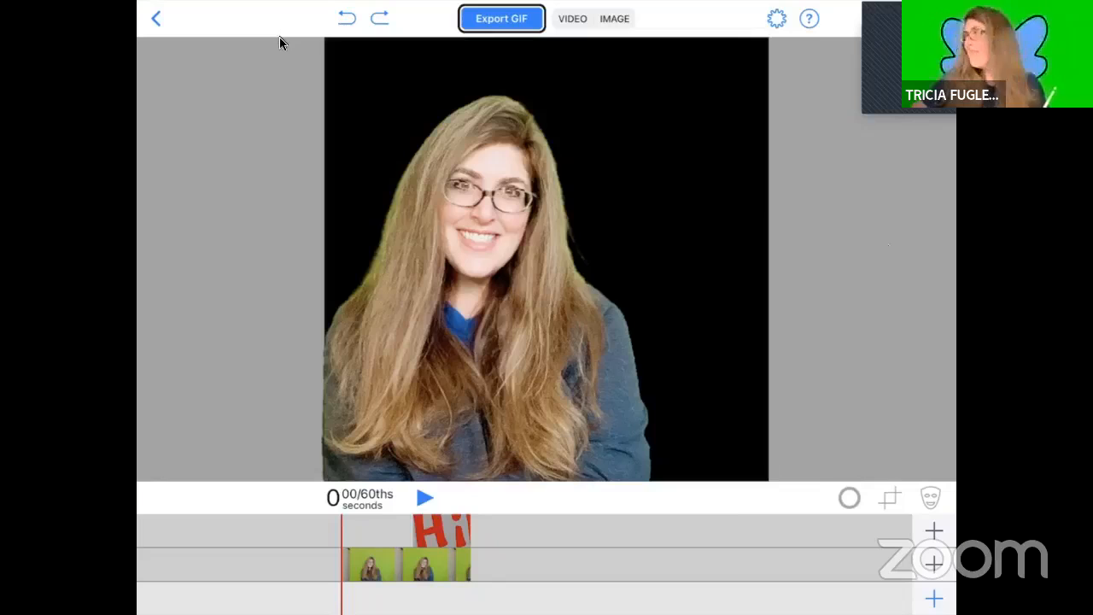